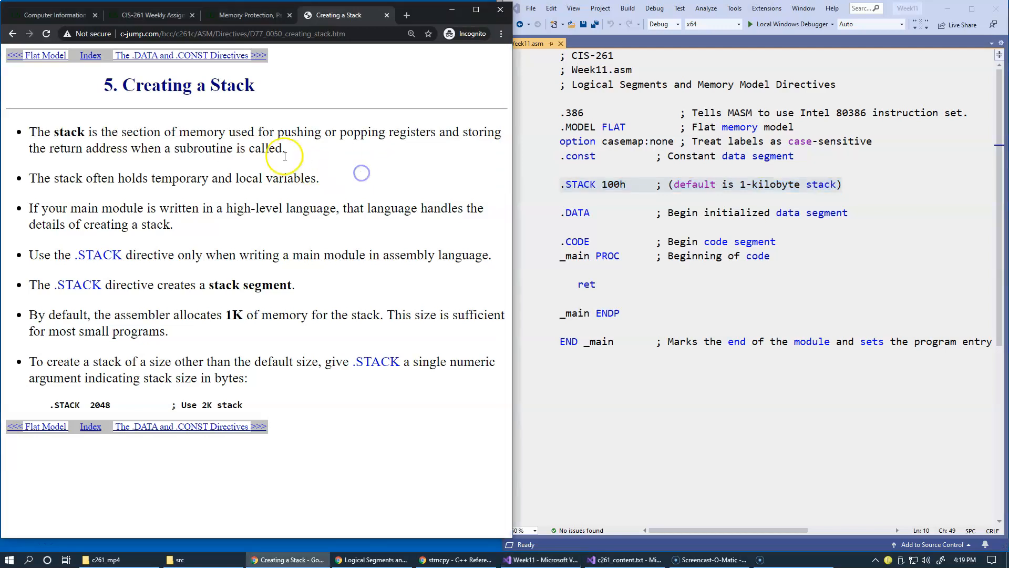
mouse_move(146, 170)
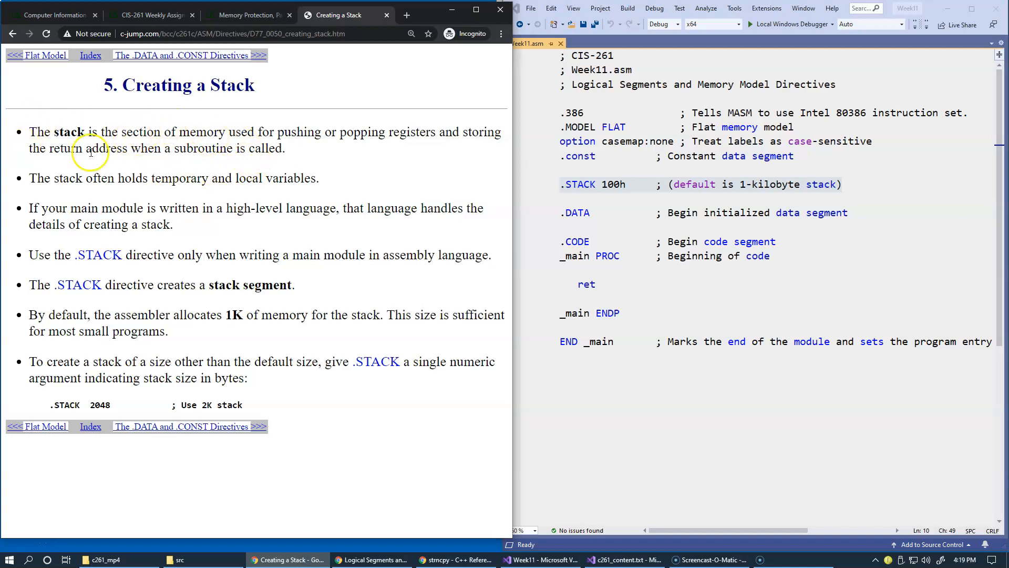
mouse_move(243, 169)
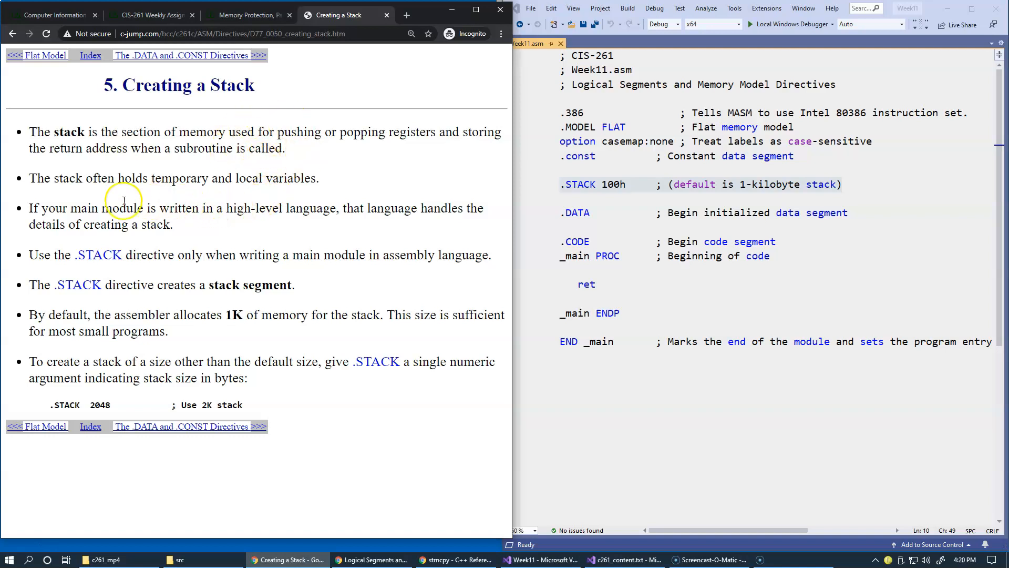
mouse_move(242, 196)
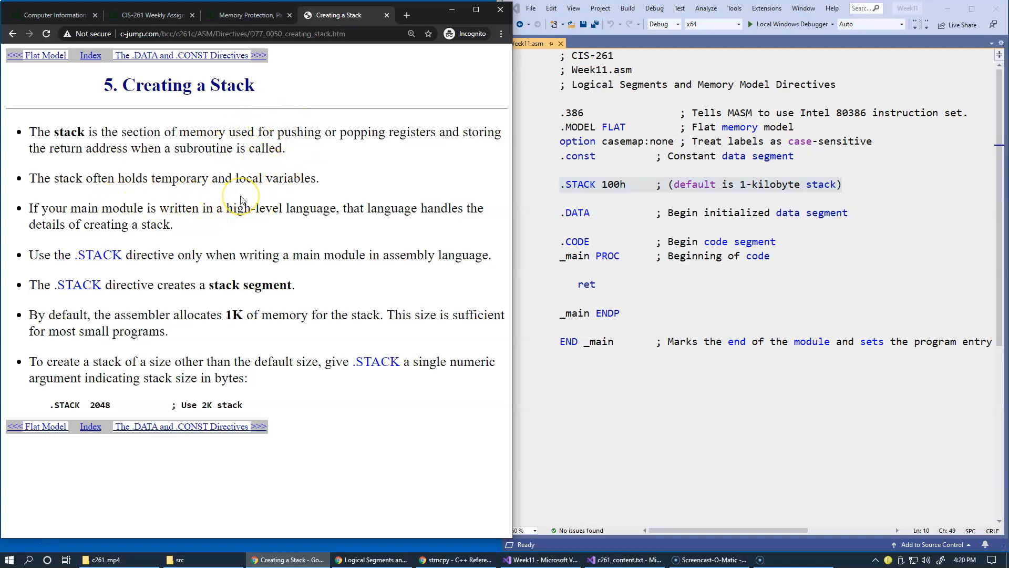
mouse_move(222, 194)
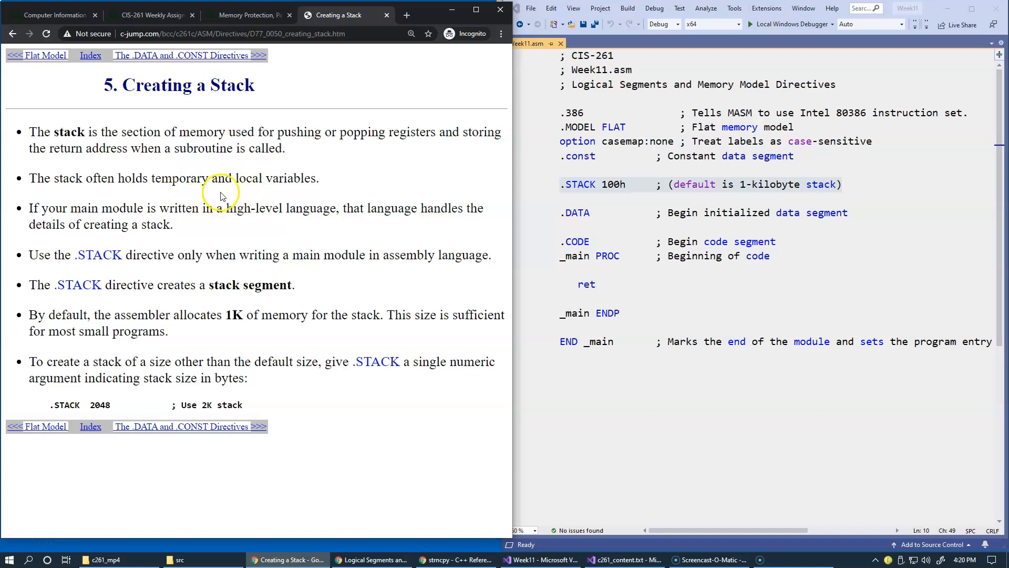
mouse_move(323, 193)
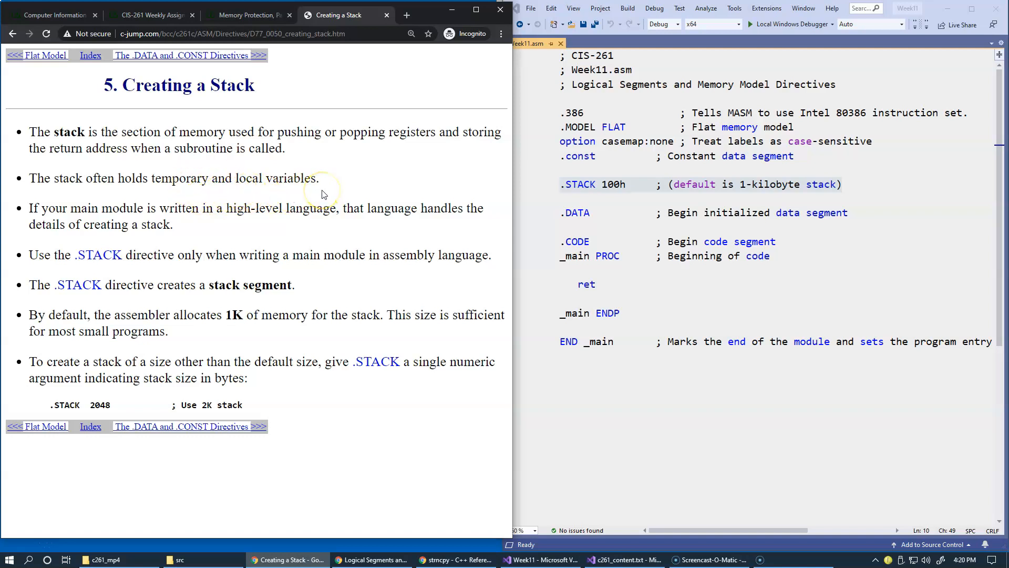
mouse_move(291, 229)
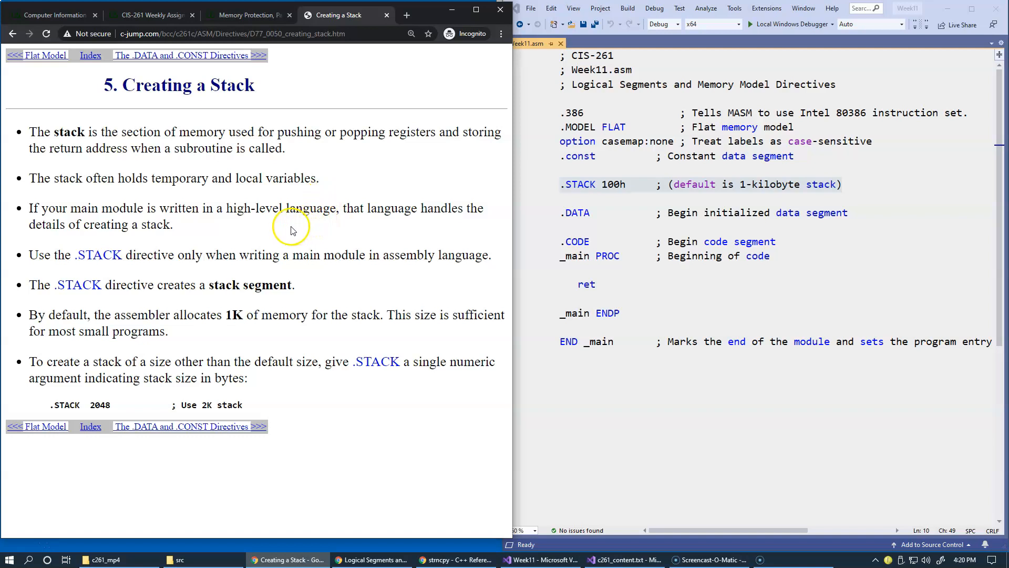
mouse_move(326, 219)
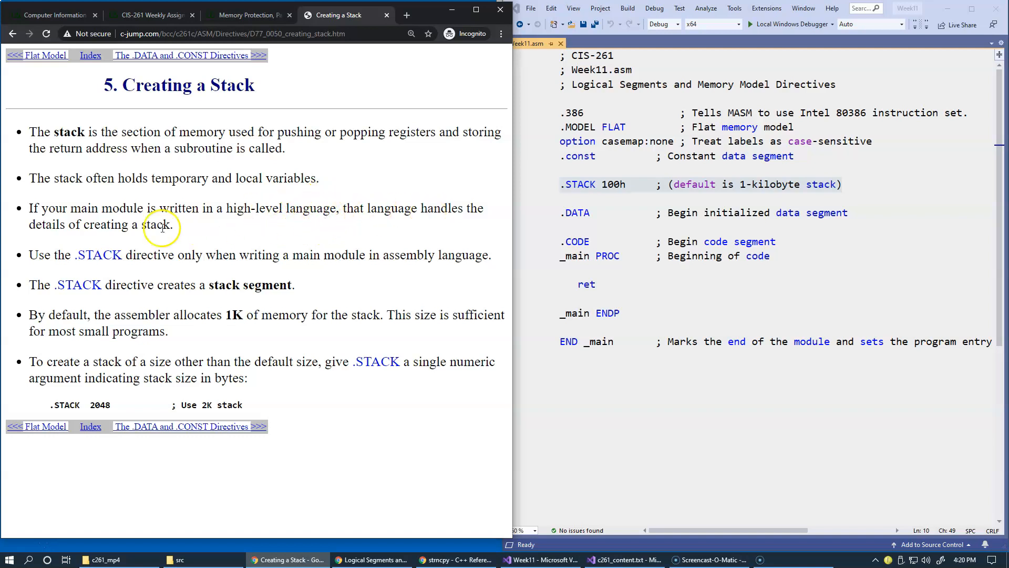
mouse_move(174, 234)
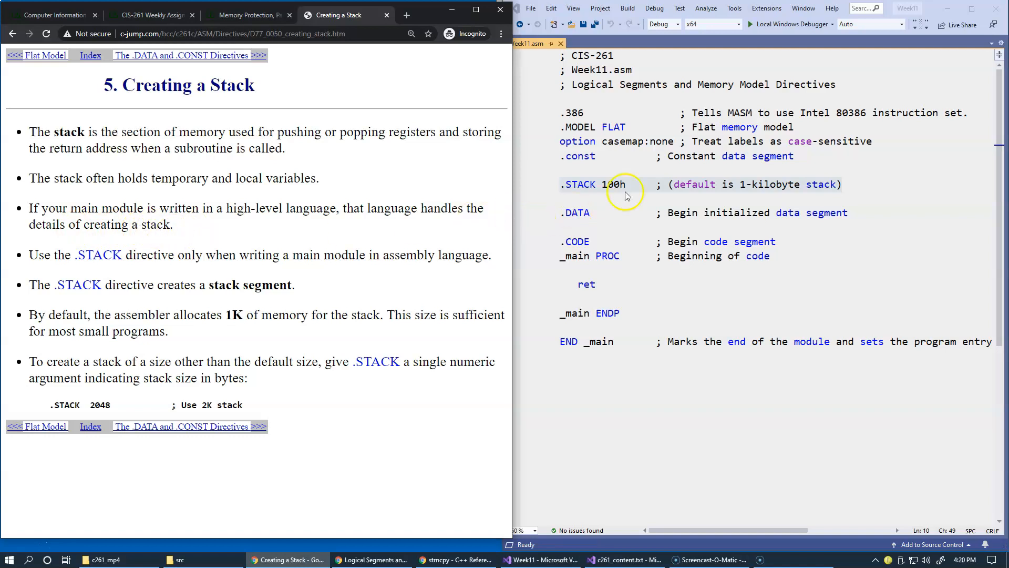
mouse_move(598, 184)
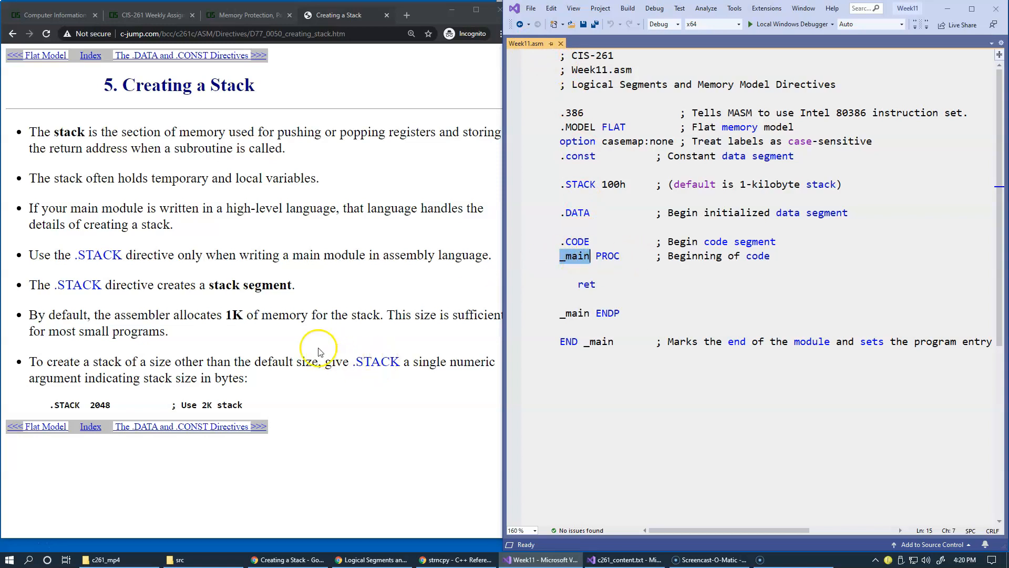
mouse_move(246, 344)
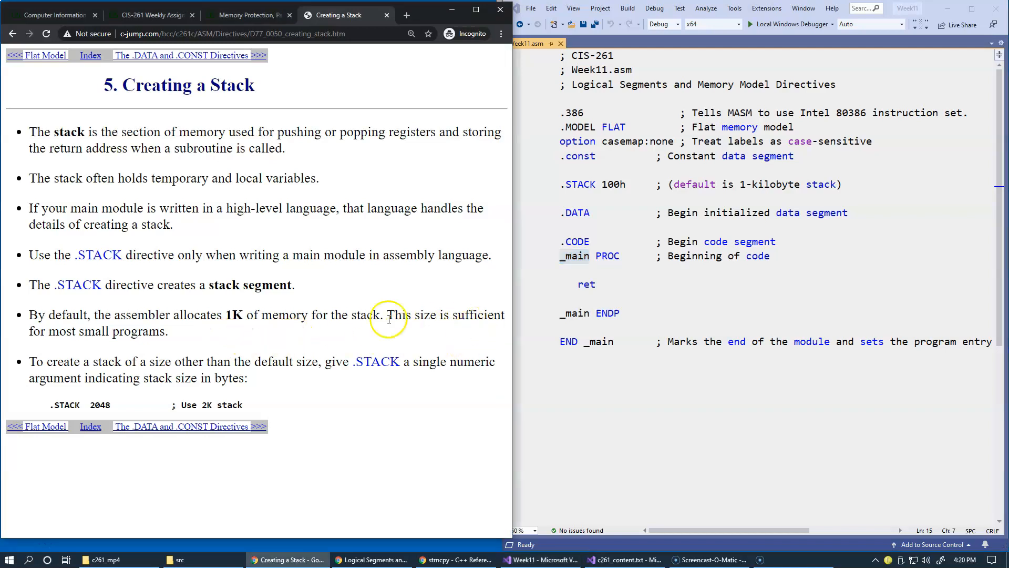
mouse_move(411, 333)
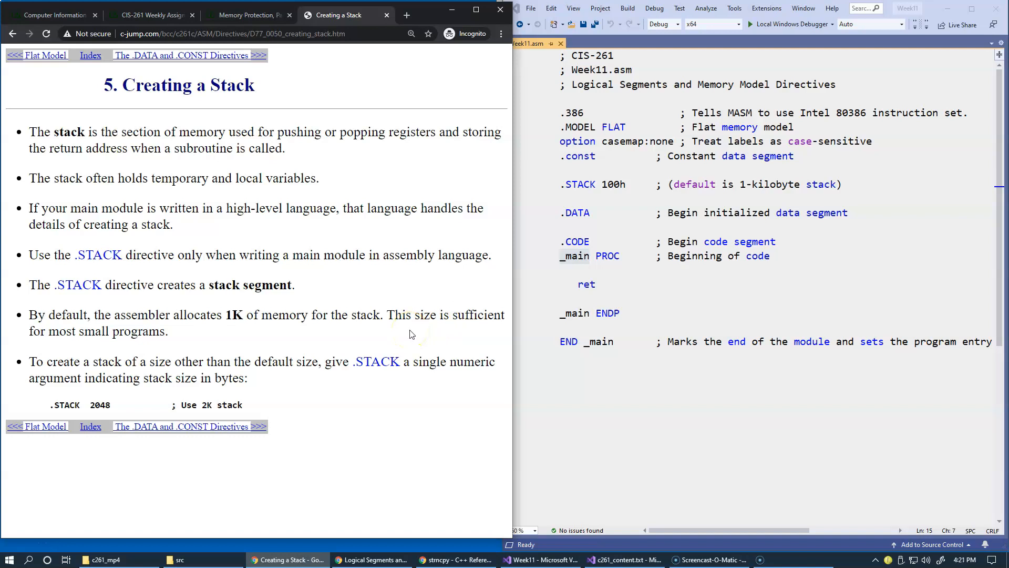
Step: Move the c-jump tutorial from Creating a Stack to The .DATA and .CONST Directives page
double_click(100, 406)
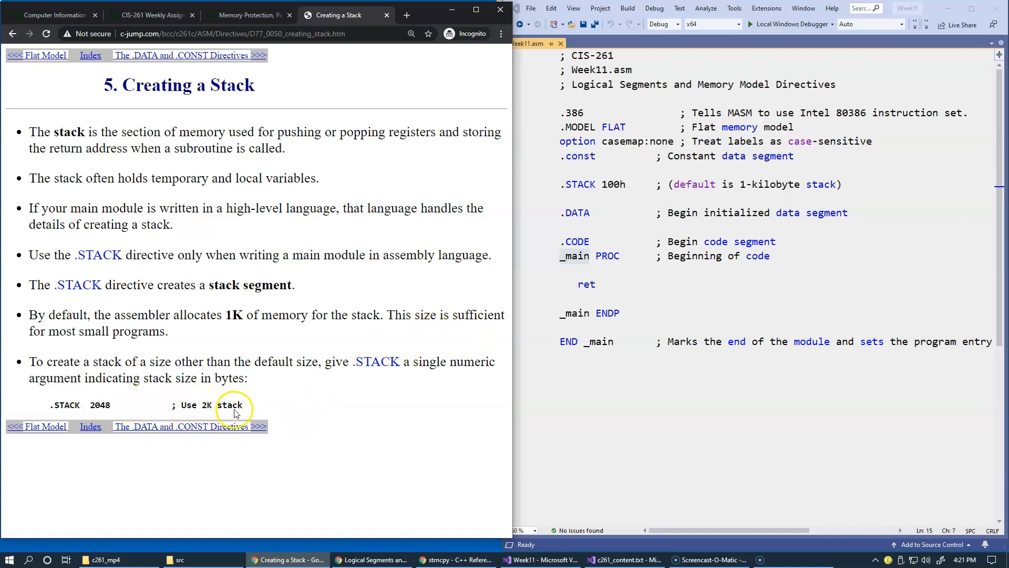
double_click(612, 184)
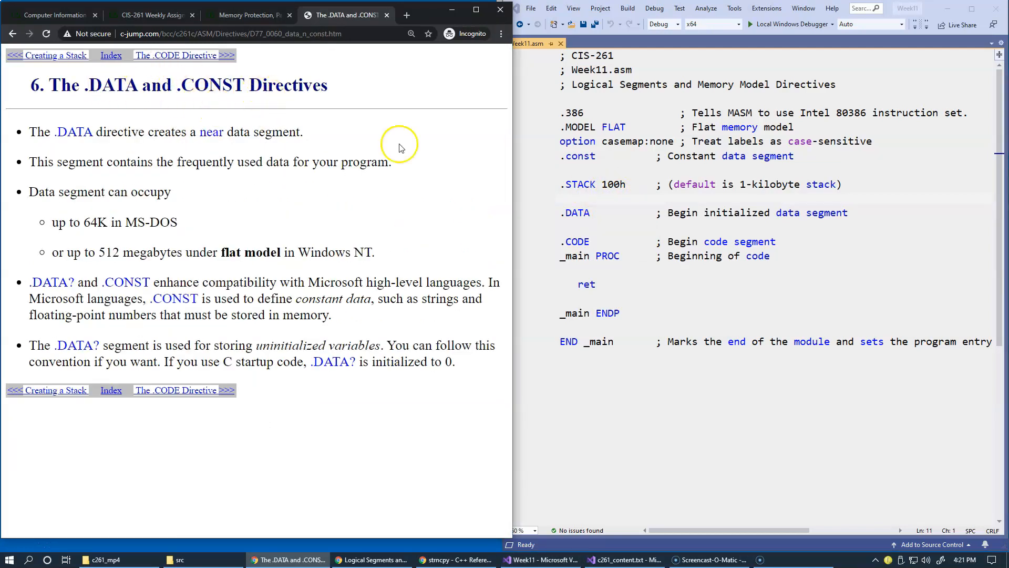
mouse_move(335, 200)
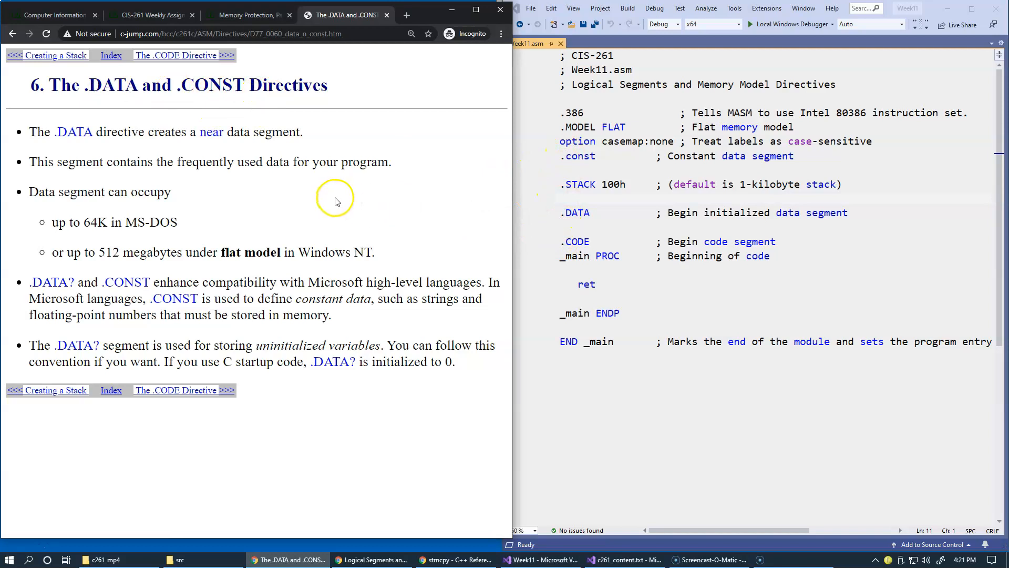
mouse_move(388, 224)
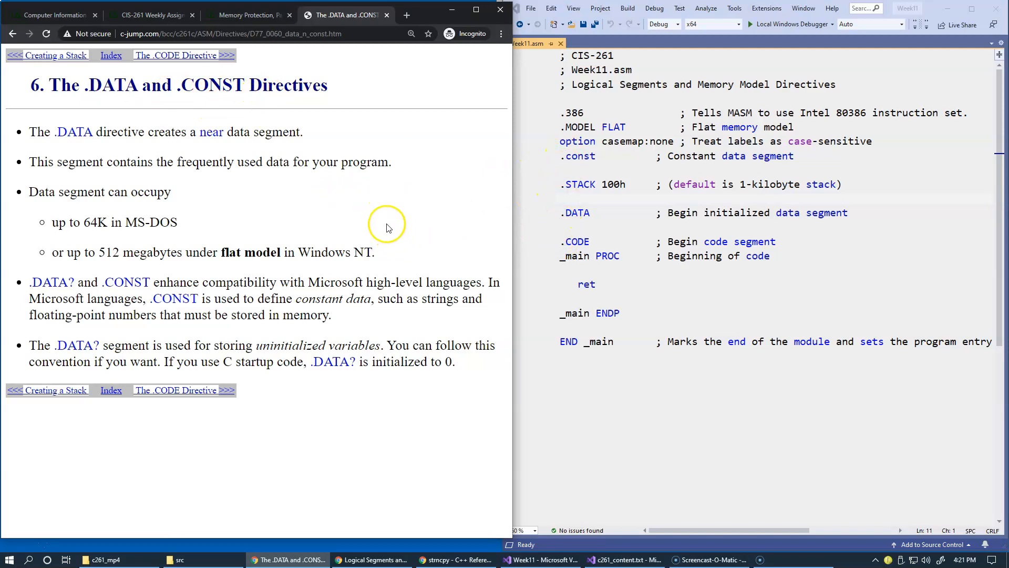
mouse_move(635, 209)
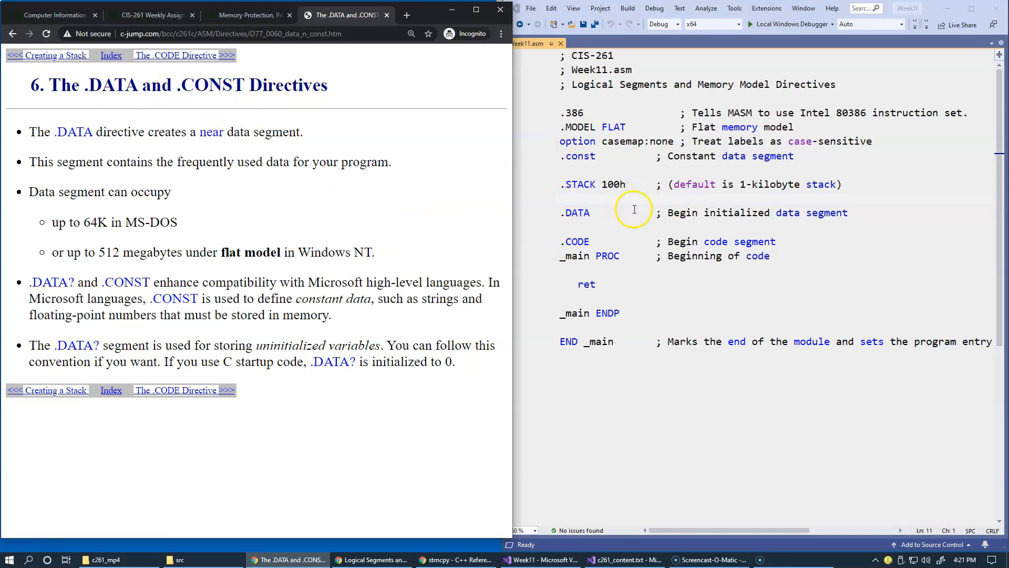
mouse_move(650, 210)
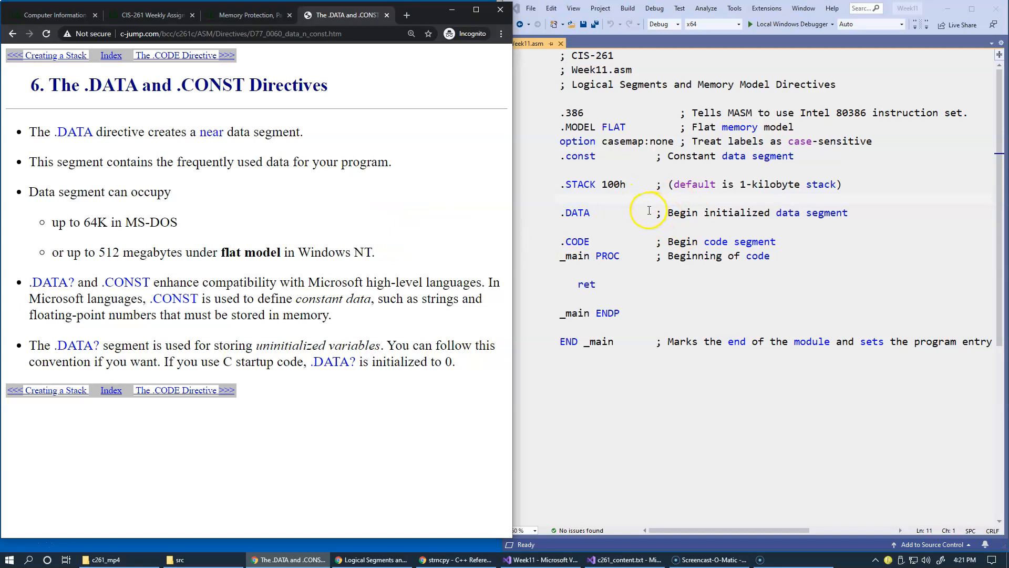
mouse_move(282, 181)
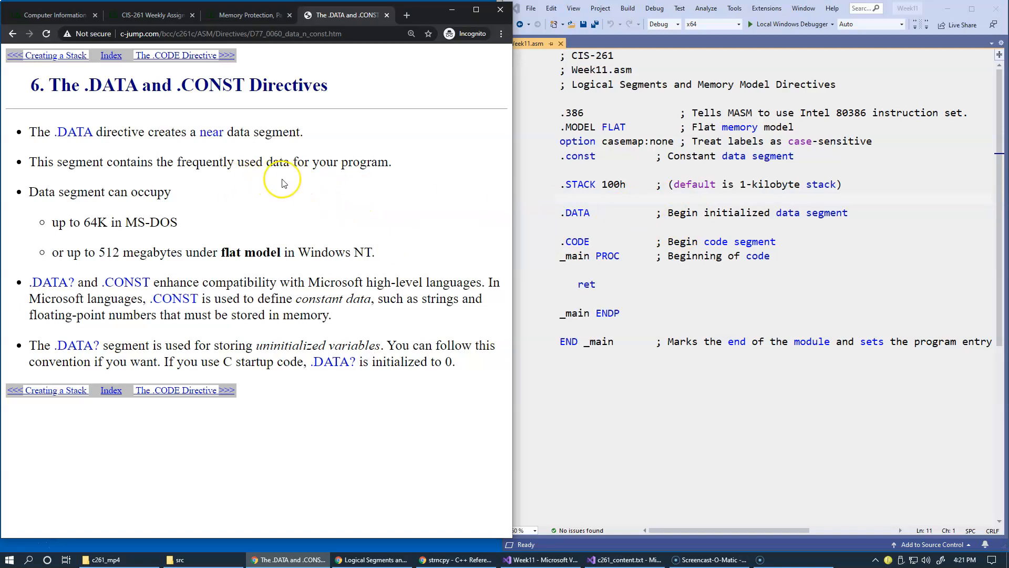
mouse_move(457, 179)
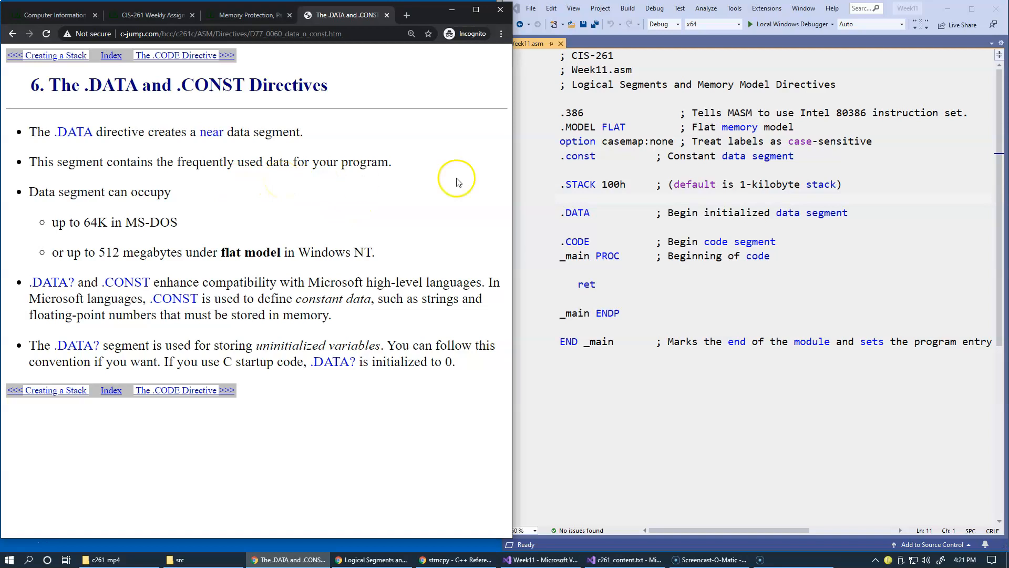
mouse_move(412, 199)
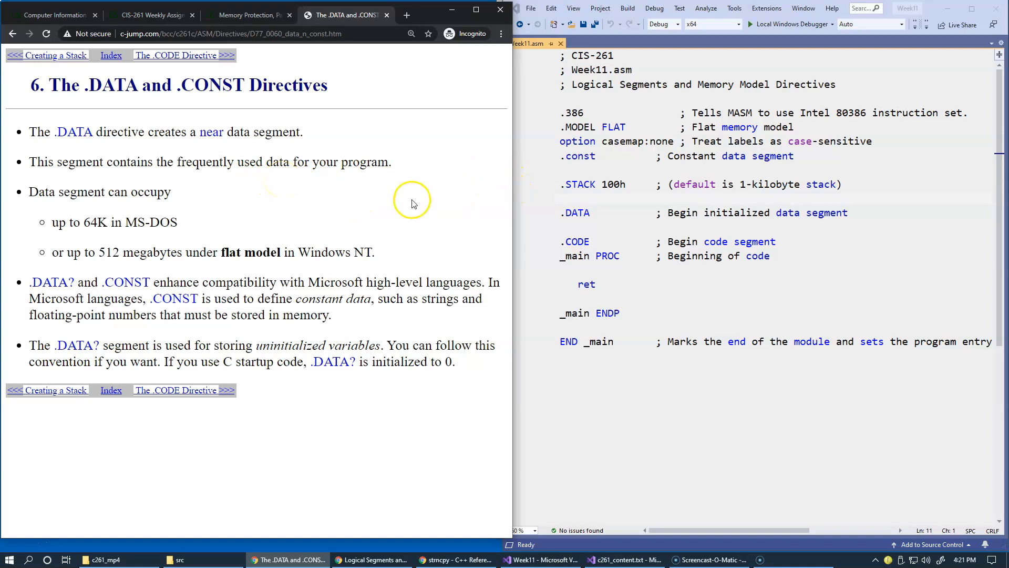
mouse_move(473, 202)
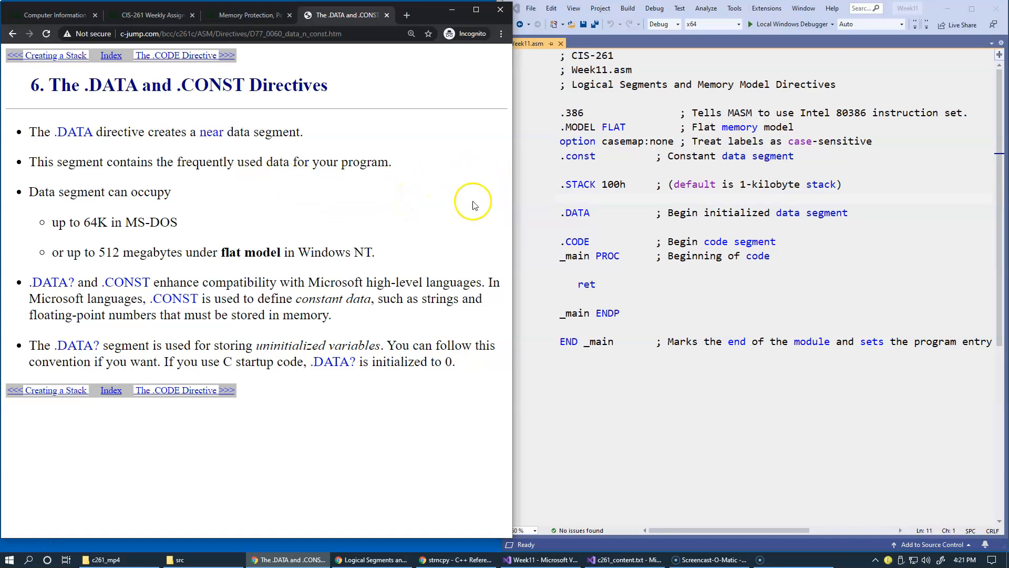
double_click(580, 155)
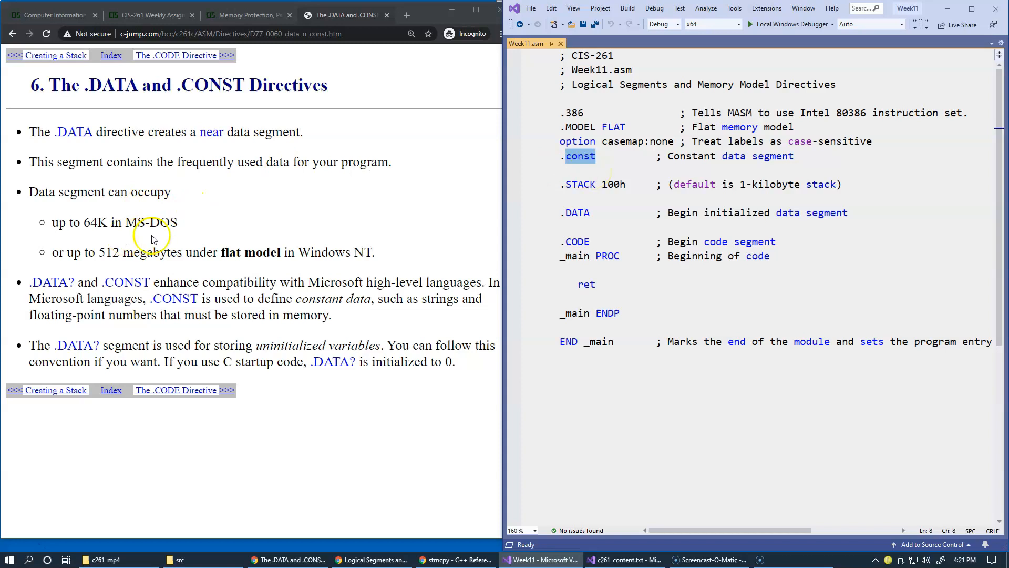
mouse_move(179, 230)
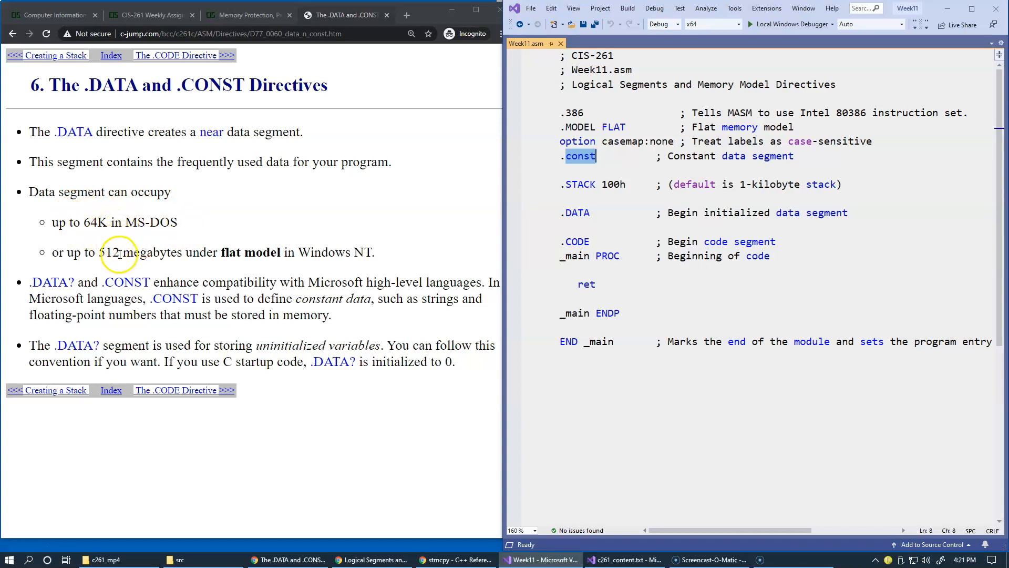
mouse_move(215, 269)
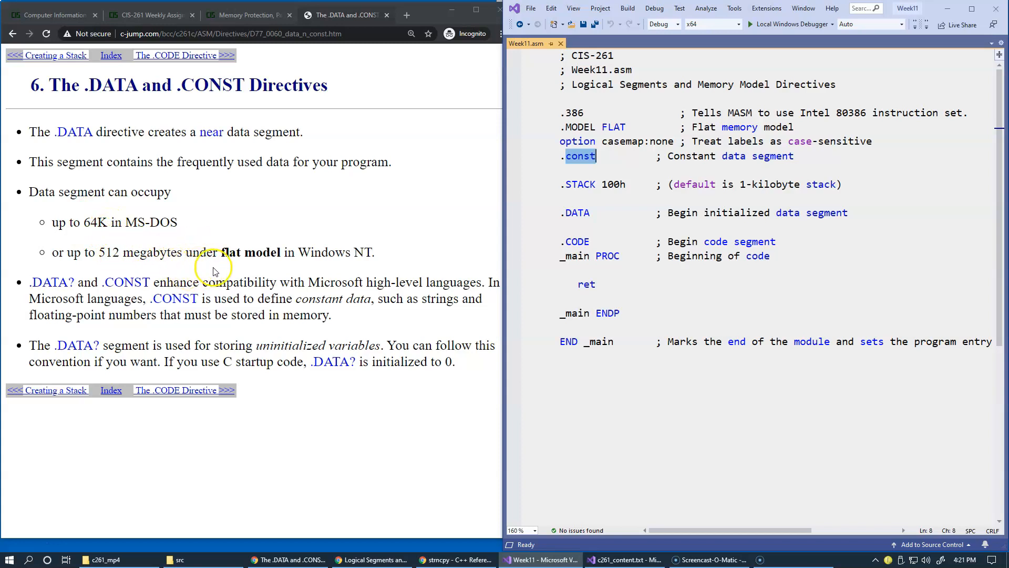
mouse_move(372, 258)
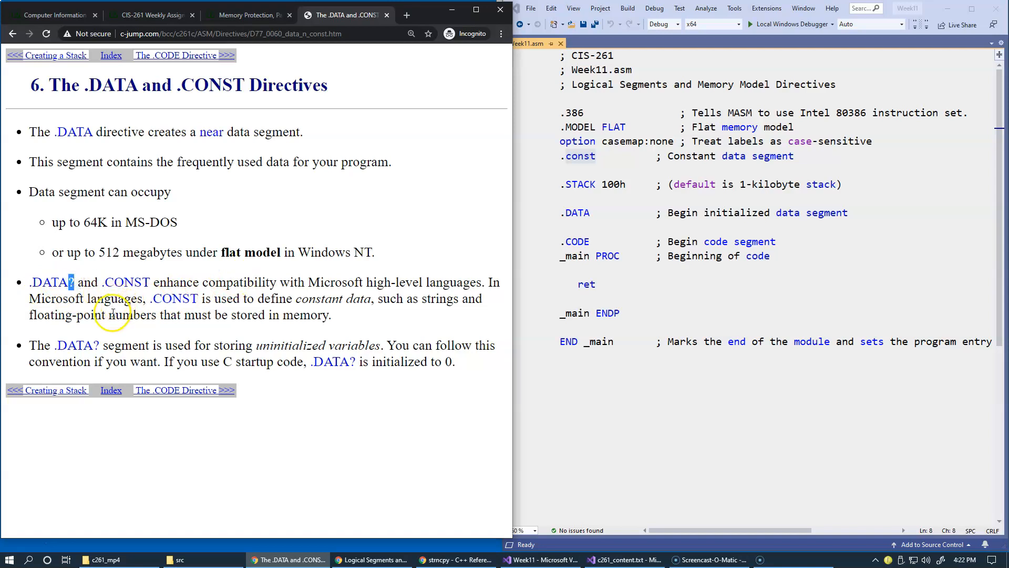
mouse_move(90, 305)
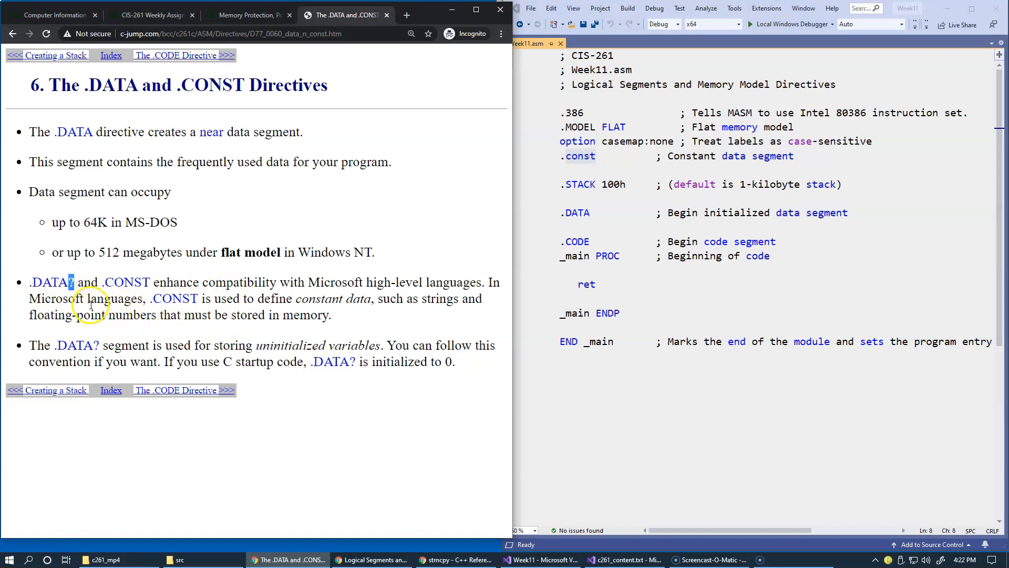
mouse_move(246, 313)
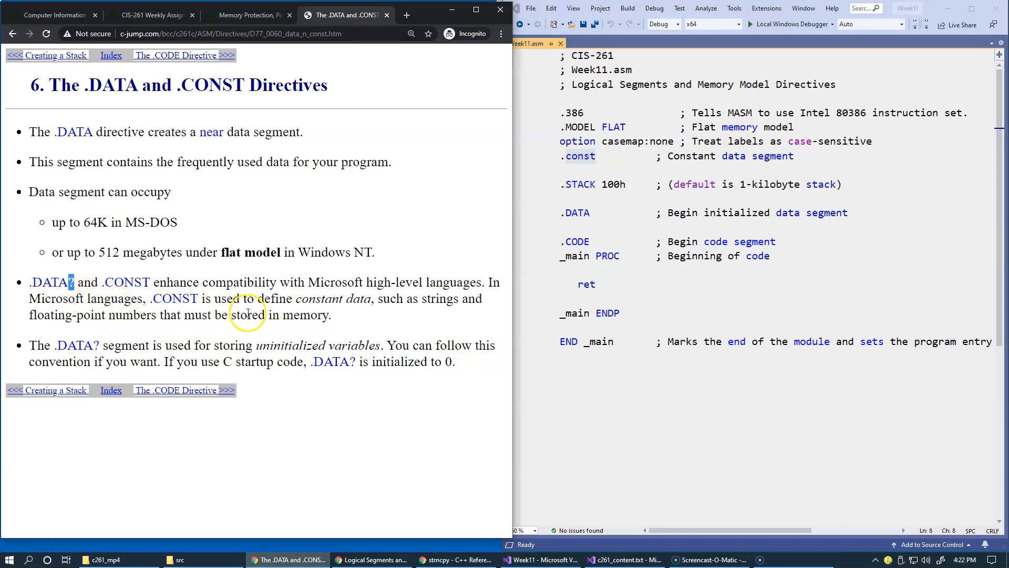
mouse_move(251, 326)
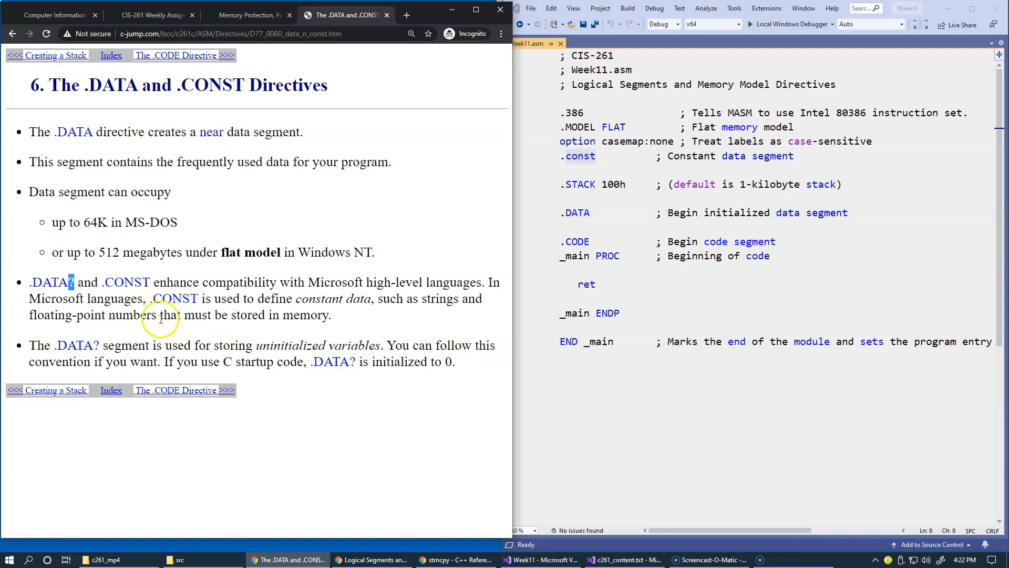
double_click(50, 299)
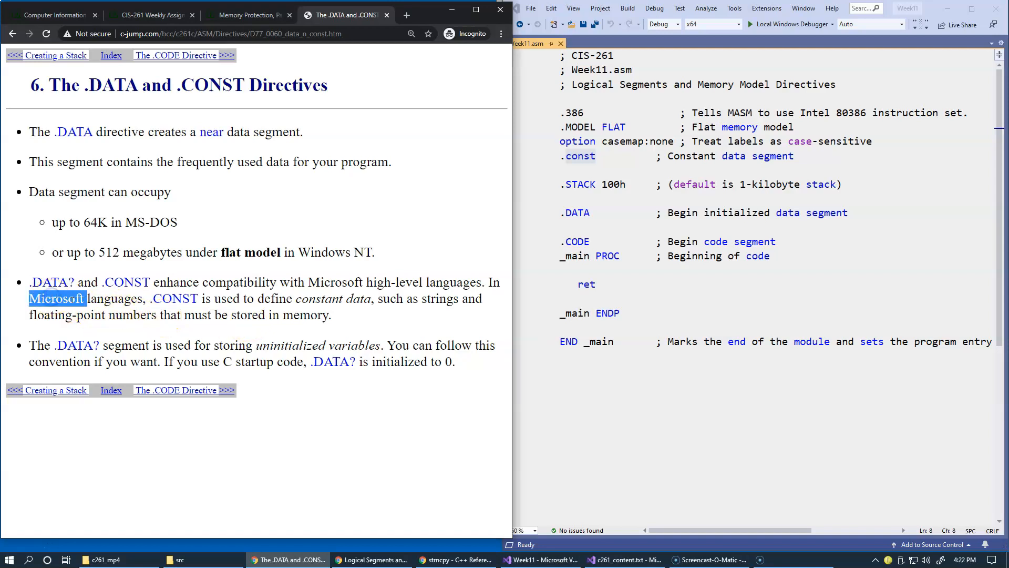
double_click(178, 298)
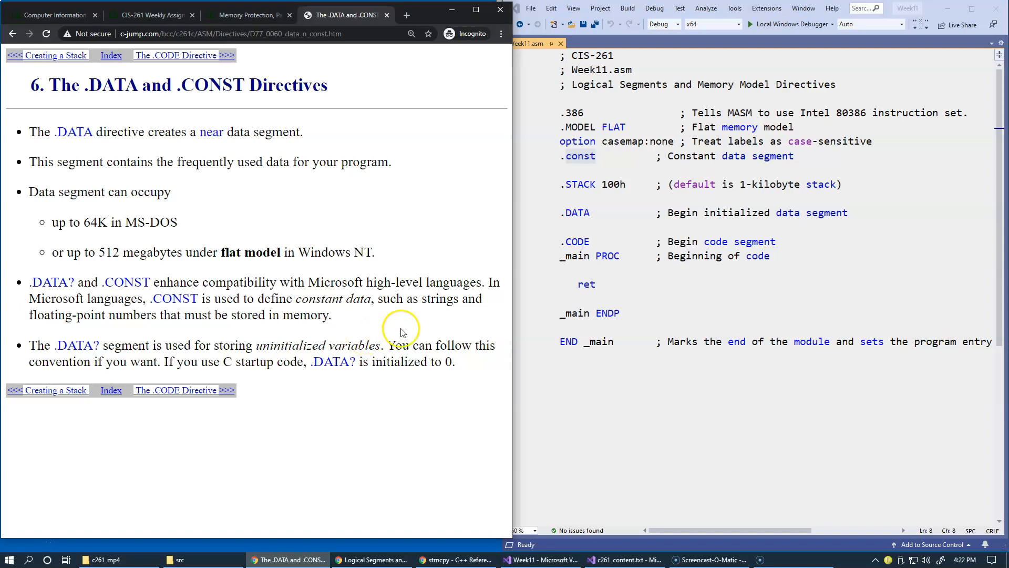
mouse_move(311, 305)
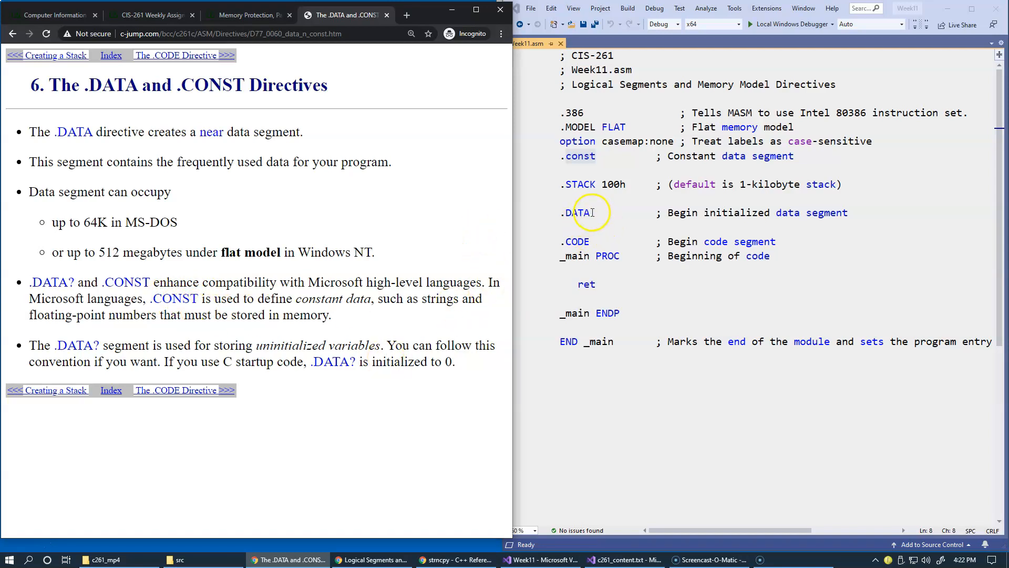
text(?)
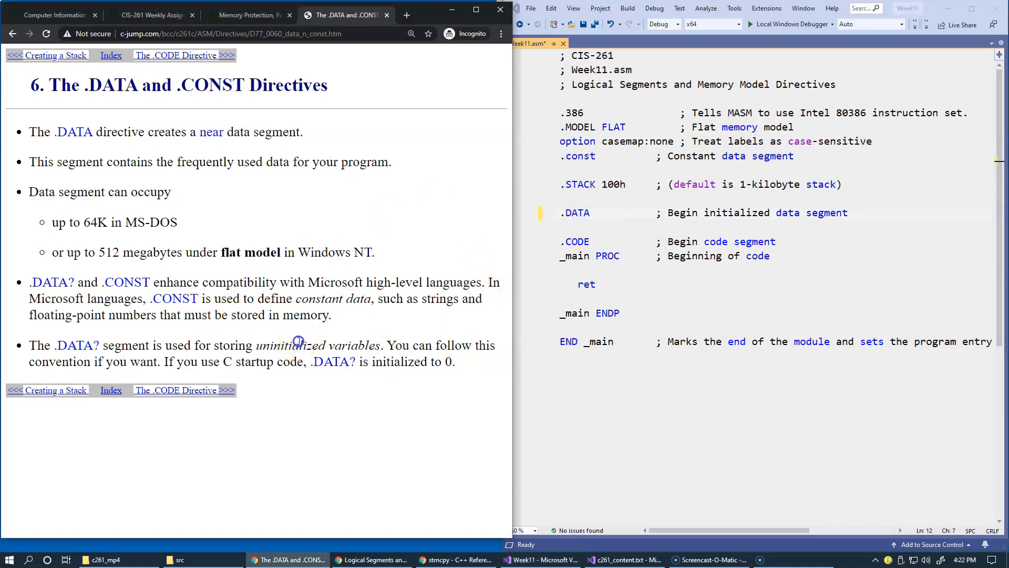
double_click(292, 345)
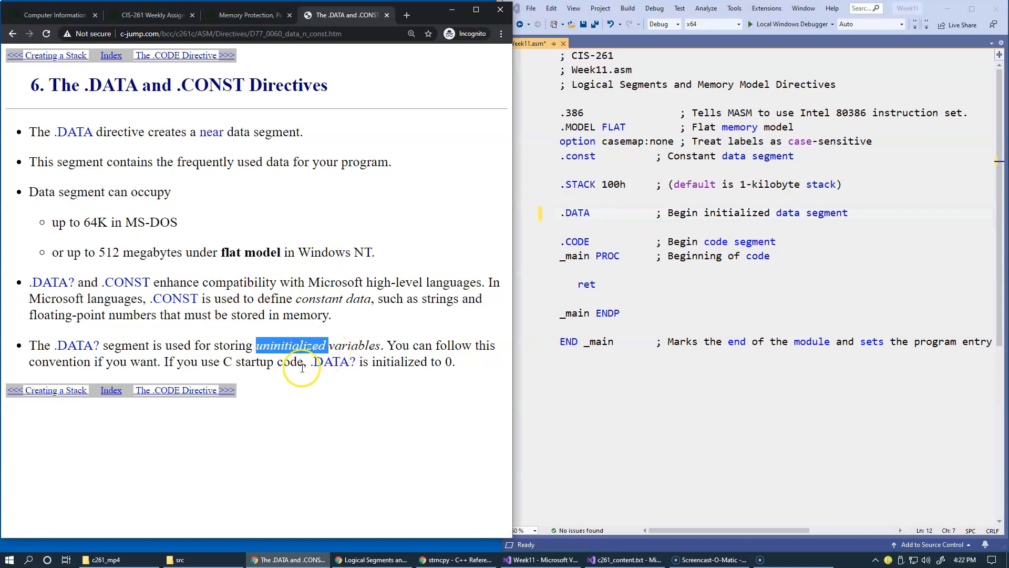
mouse_move(306, 389)
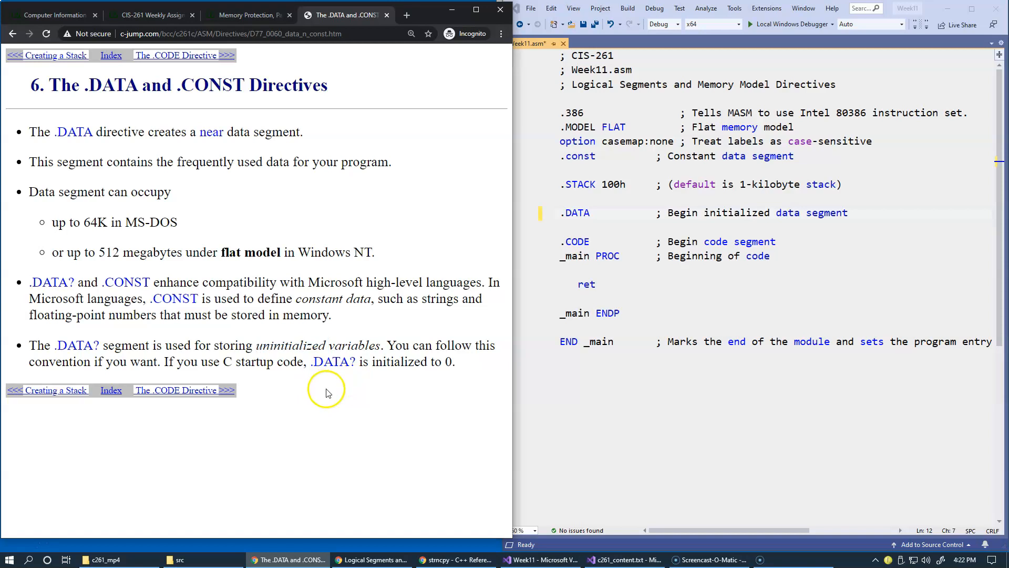
mouse_move(444, 385)
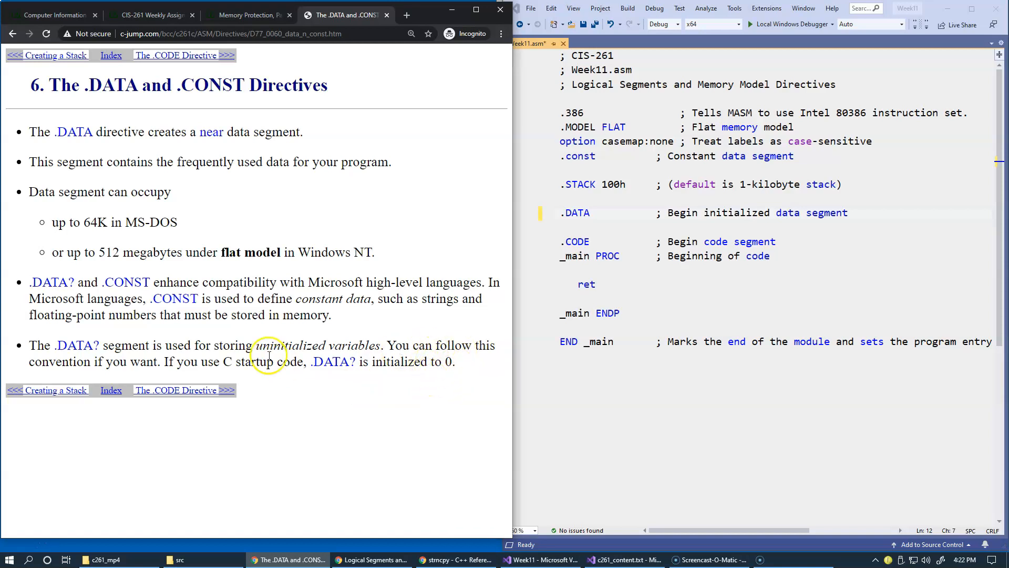
double_click(73, 345)
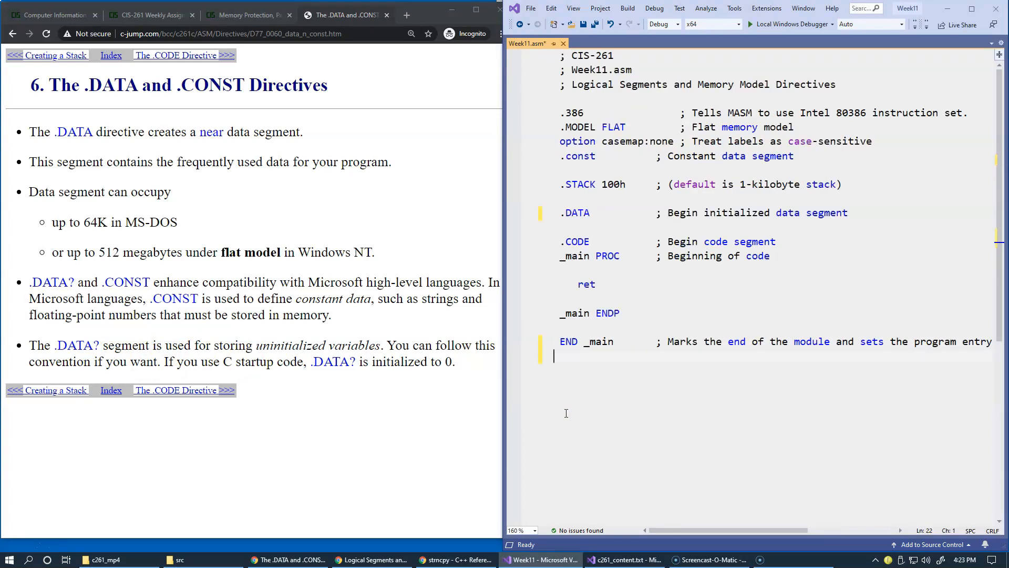
text(int)
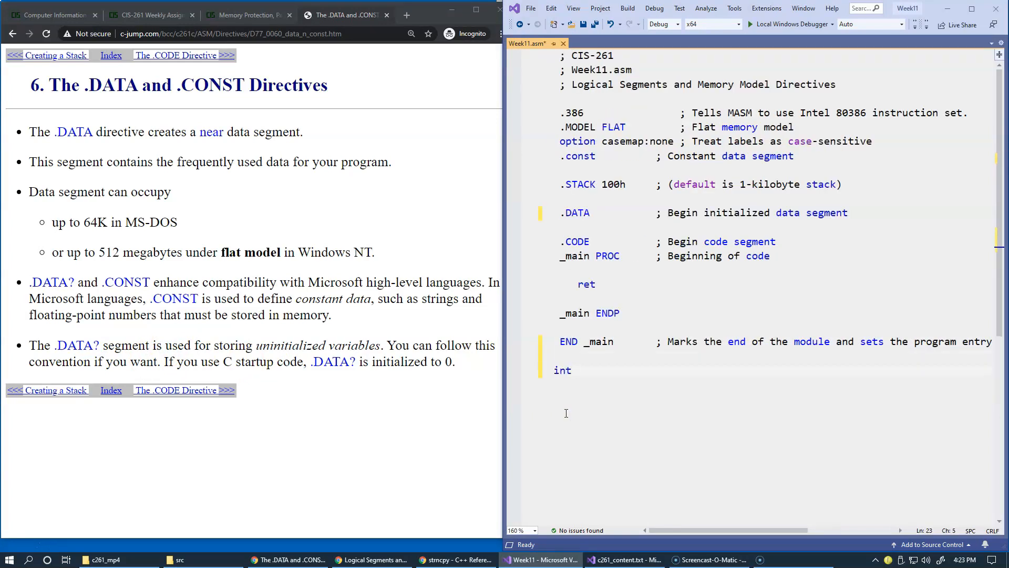
text(gllball)
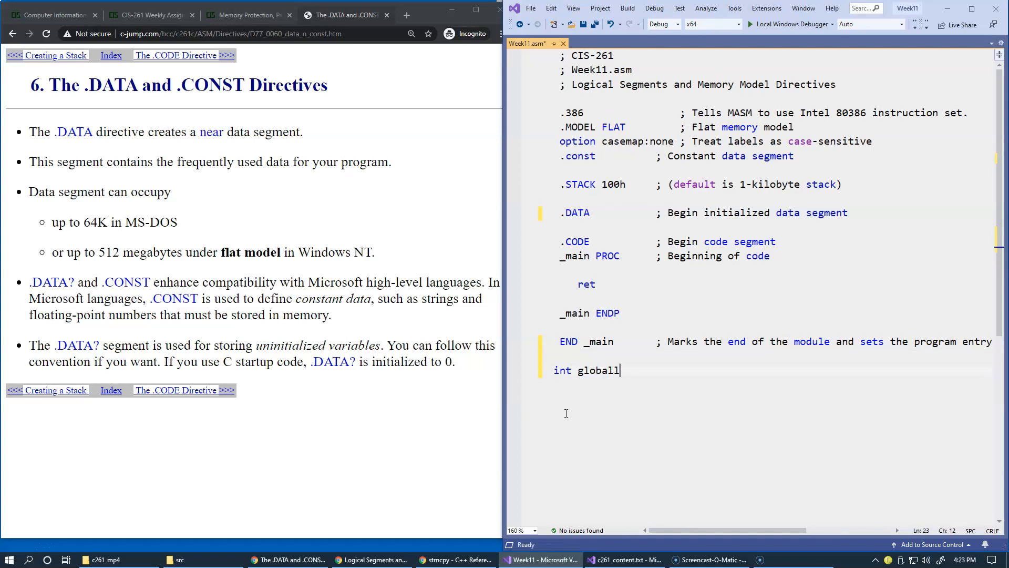
text(;)
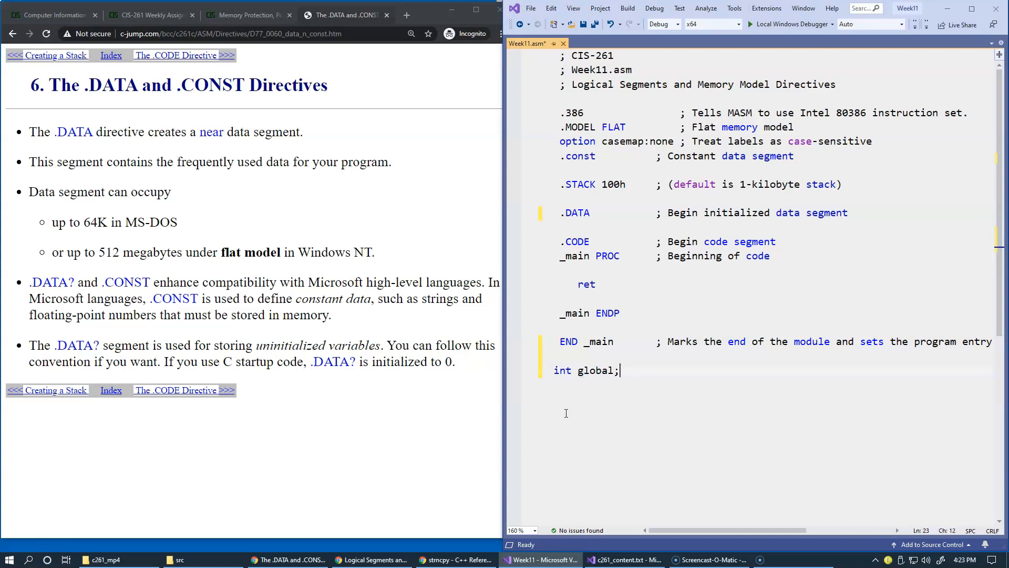
text(= 0)
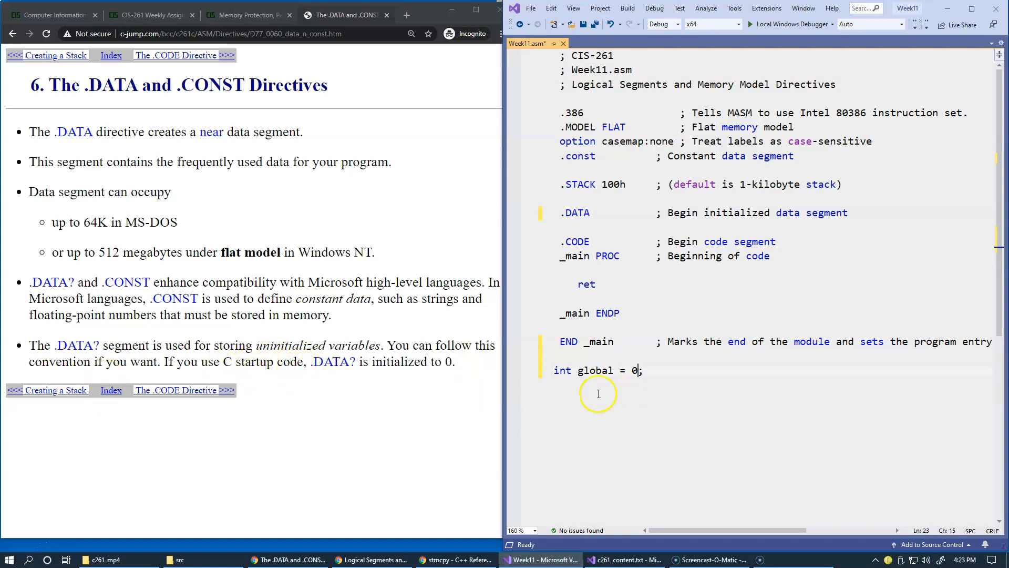
mouse_move(244, 394)
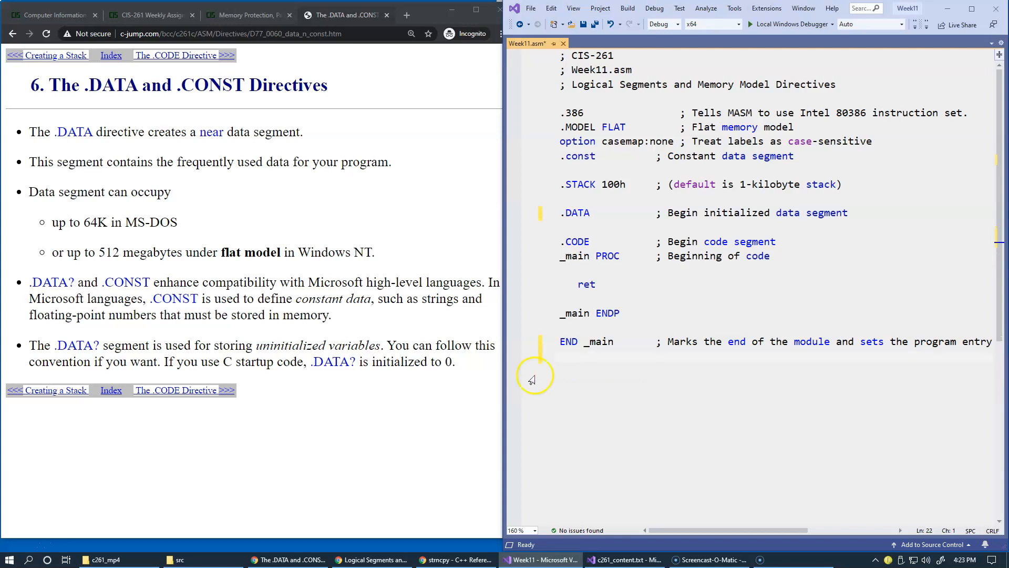
Step: Save Week11.asm and move the tutorial to The .CODE Directive page, pointing out .CODE in the source
key(ctrl+s)
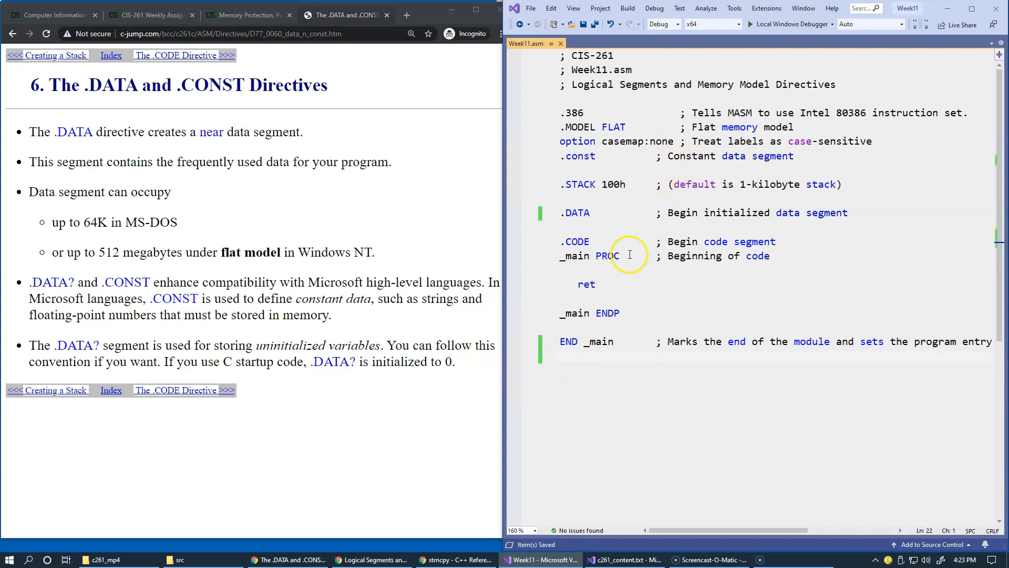
mouse_move(641, 244)
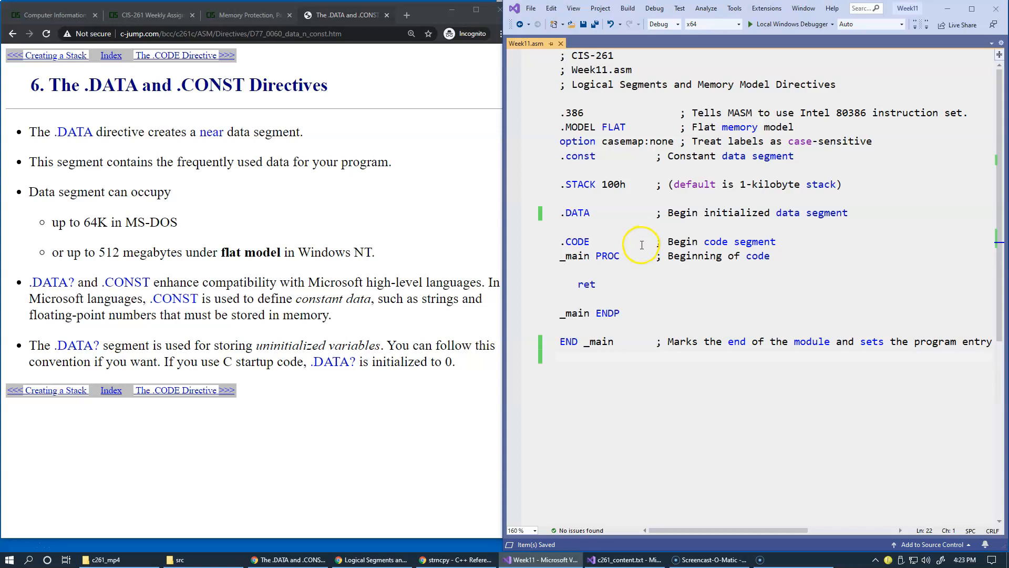
click(176, 54)
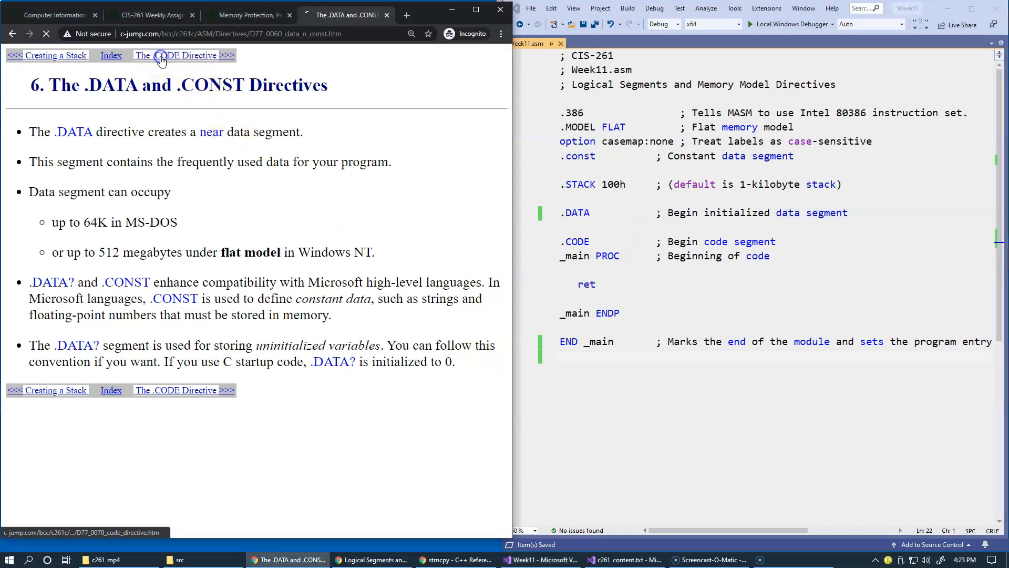
click(163, 54)
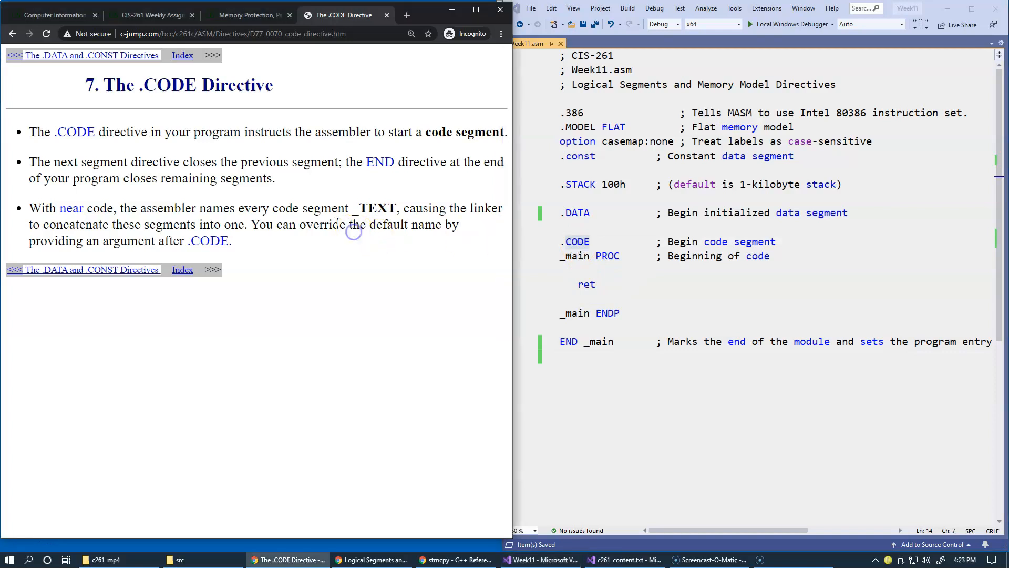
mouse_move(349, 280)
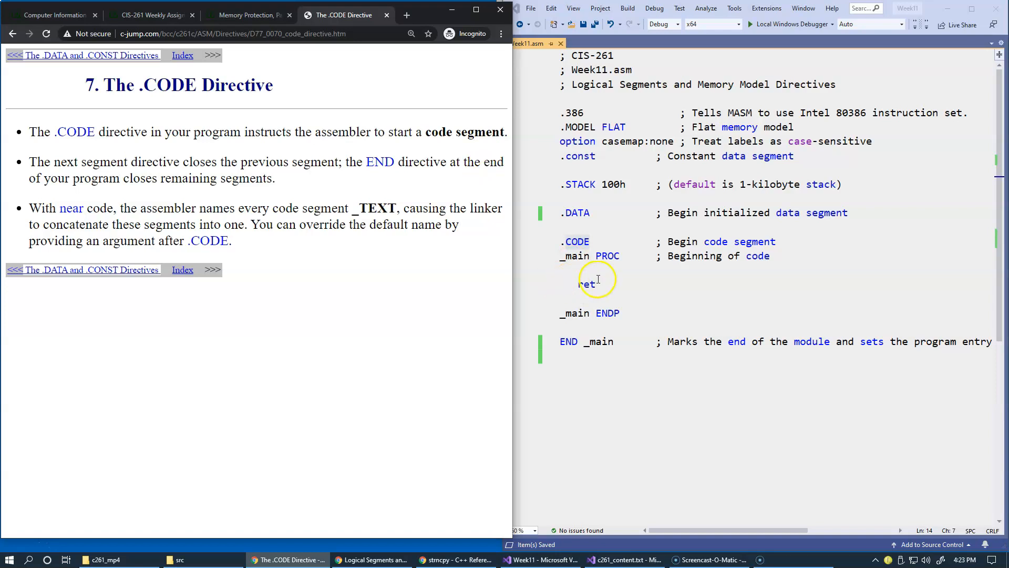
mouse_move(556, 216)
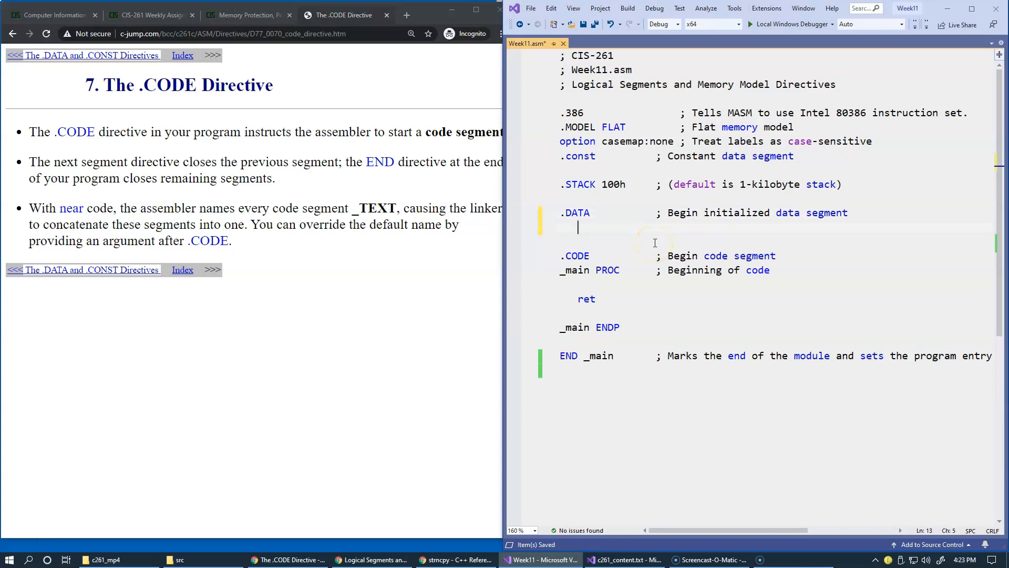
Step: Declare 'variable DWORD 0' and a second .DATA section holding variable2
text(vari)
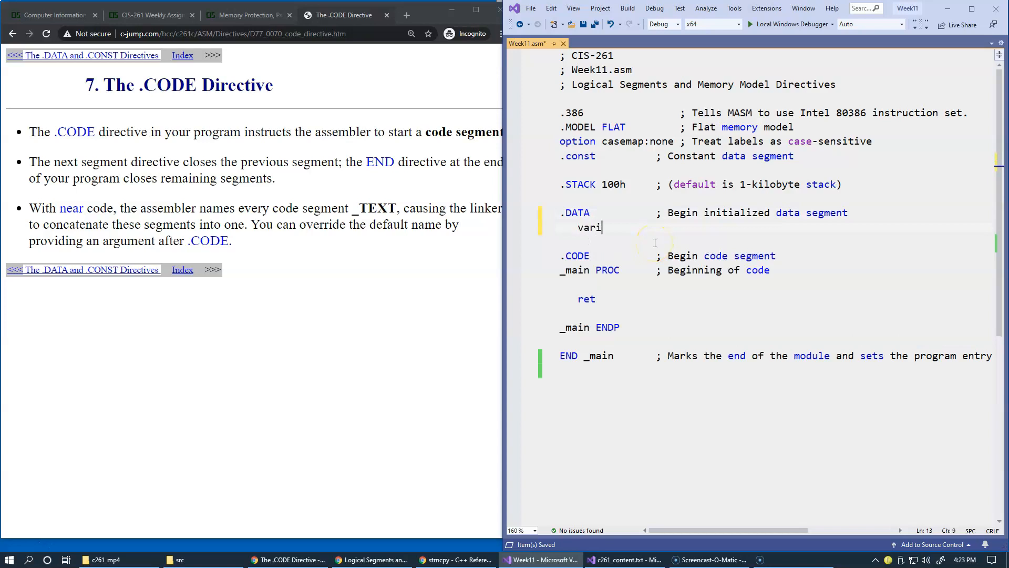
text(able)
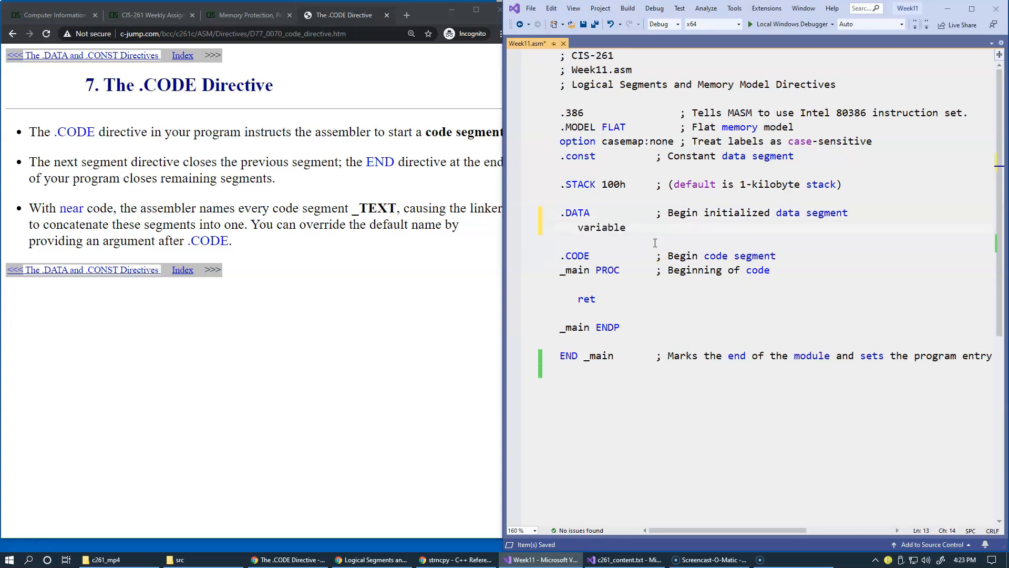
text(DWORD)
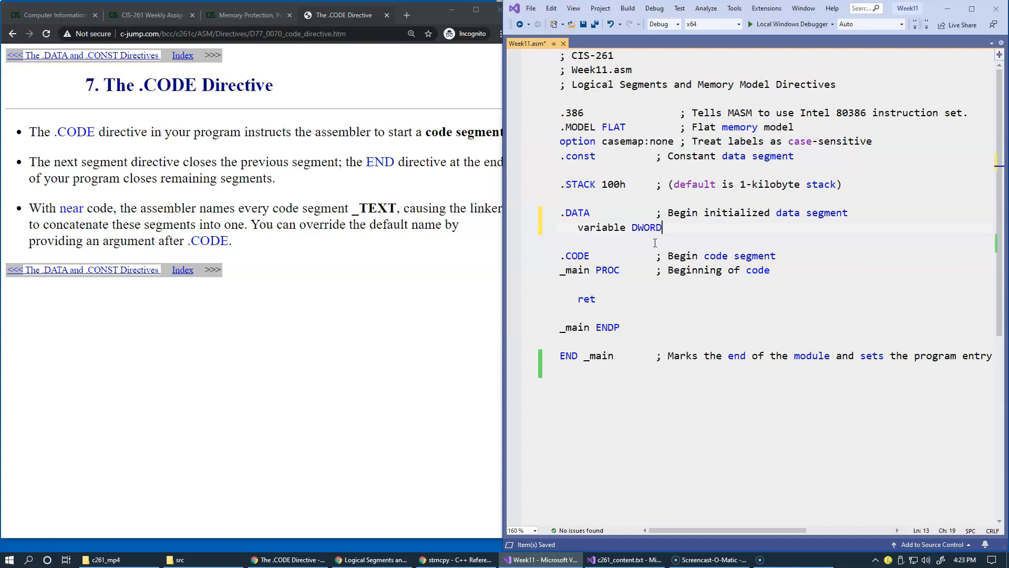
text(0)
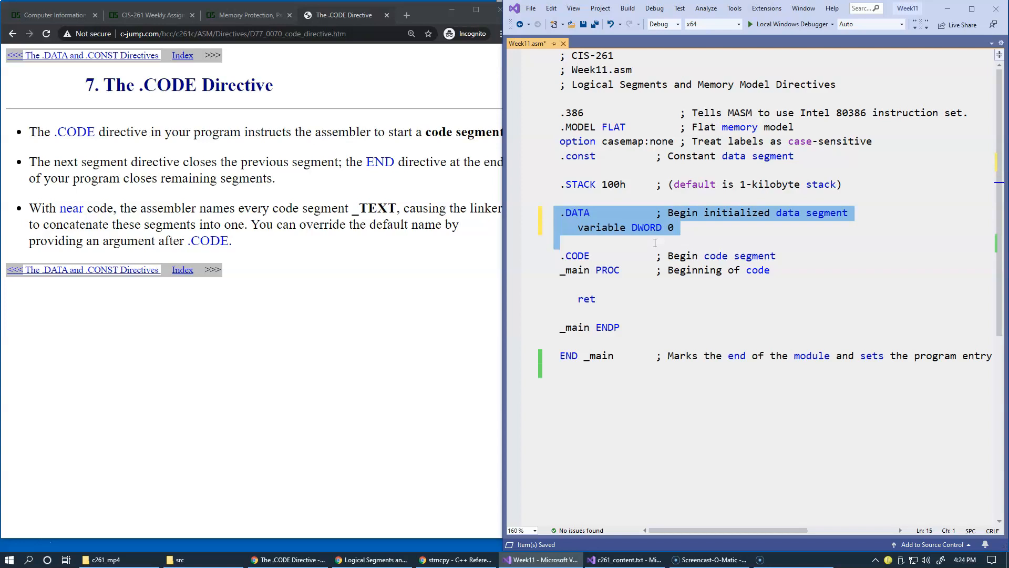
click(555, 340)
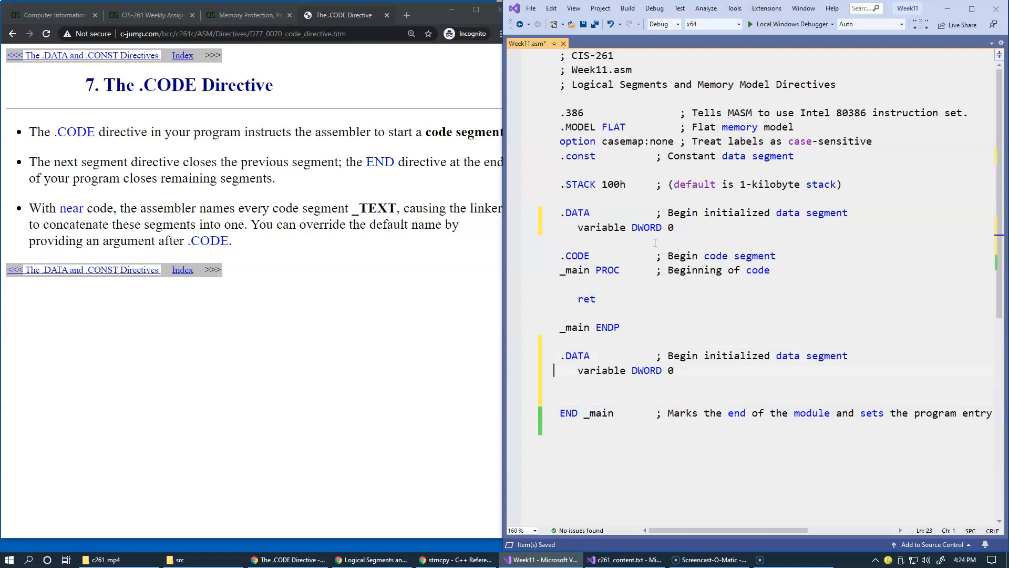
Step: Add 'mov ebx, OFFSET variable2' on the empty line above ret in _main
click(578, 370)
text(2)
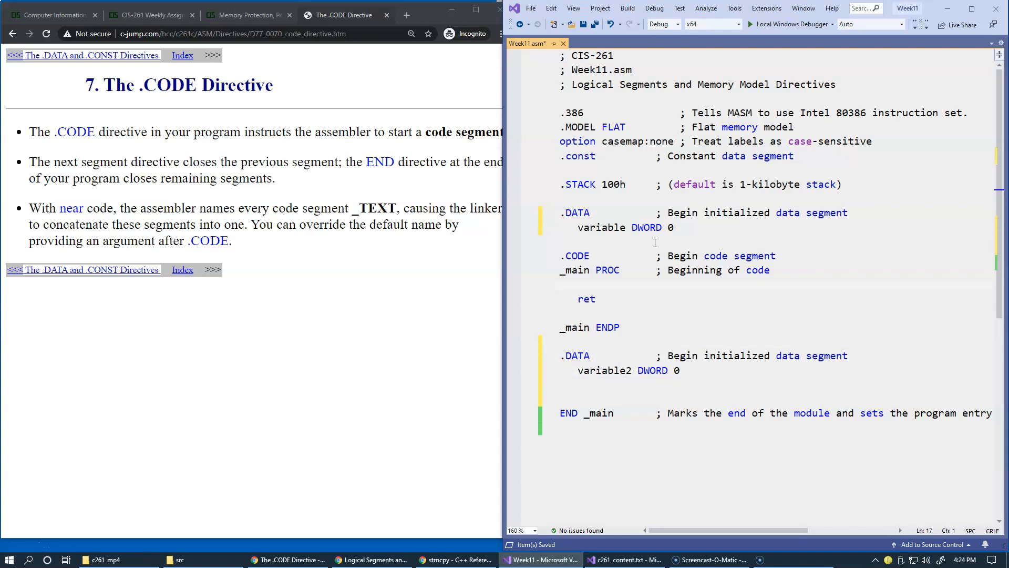
text(mov)
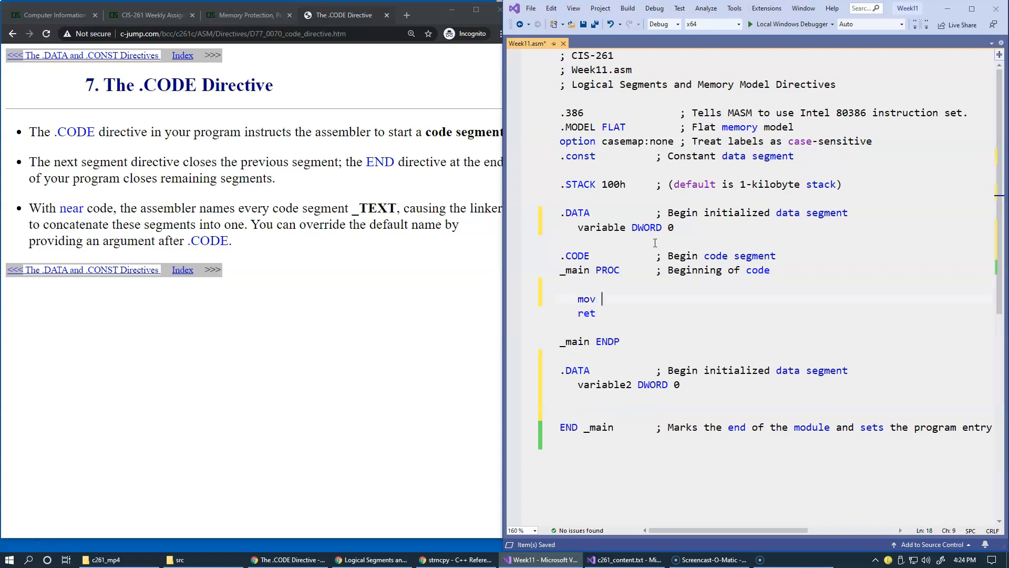
text(ebx)
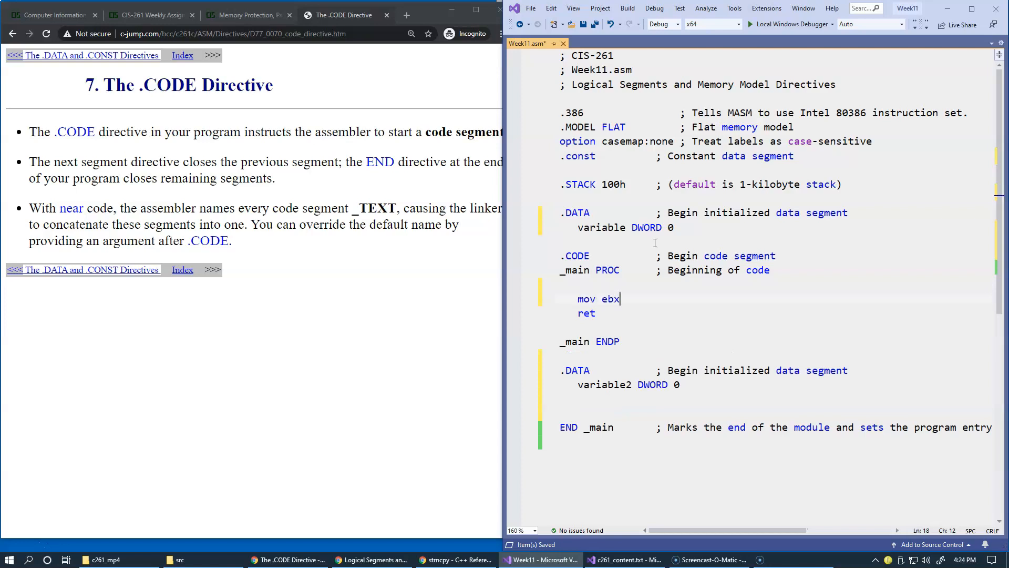
text(, OFFSET)
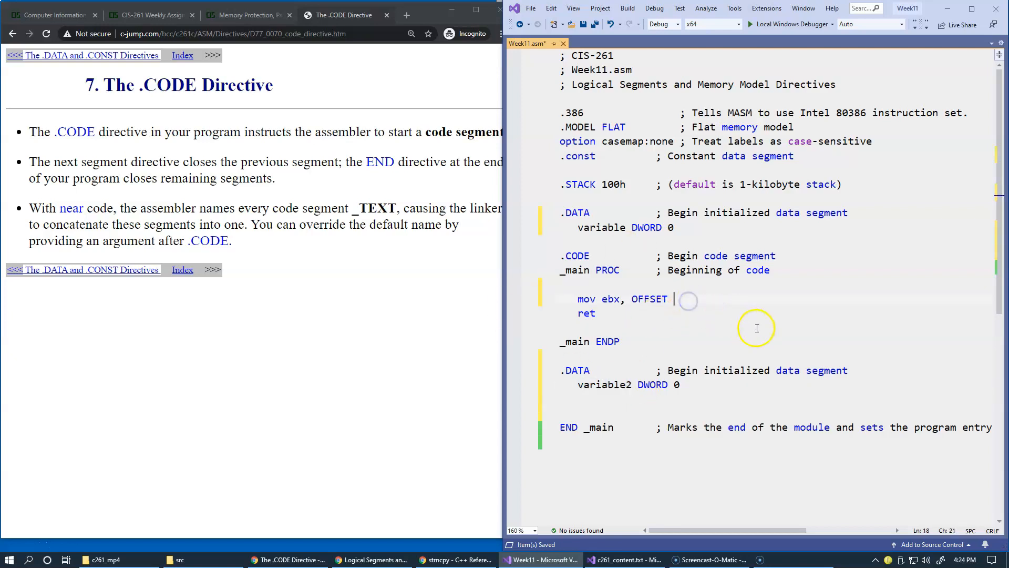
text(variable2)
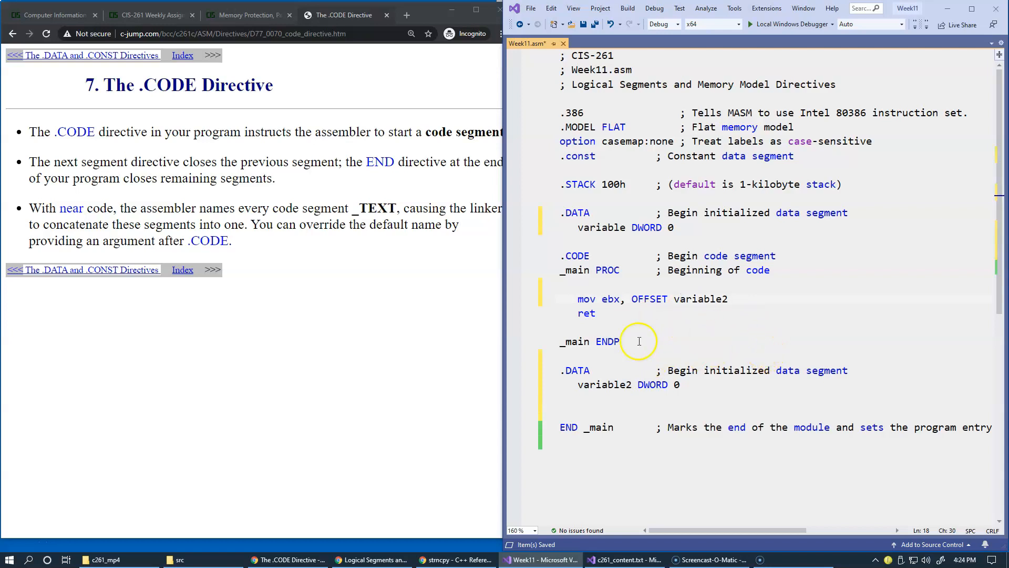
mouse_move(690, 341)
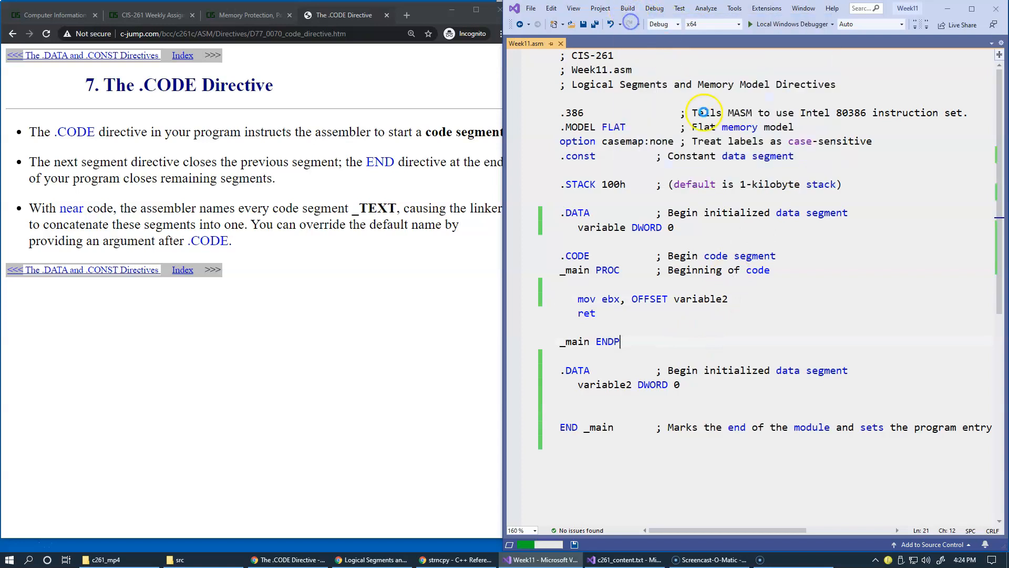
Step: Build Week11, failing for x64, then rebuild for x86 with 1 succeeded, 0 failed
click(628, 9)
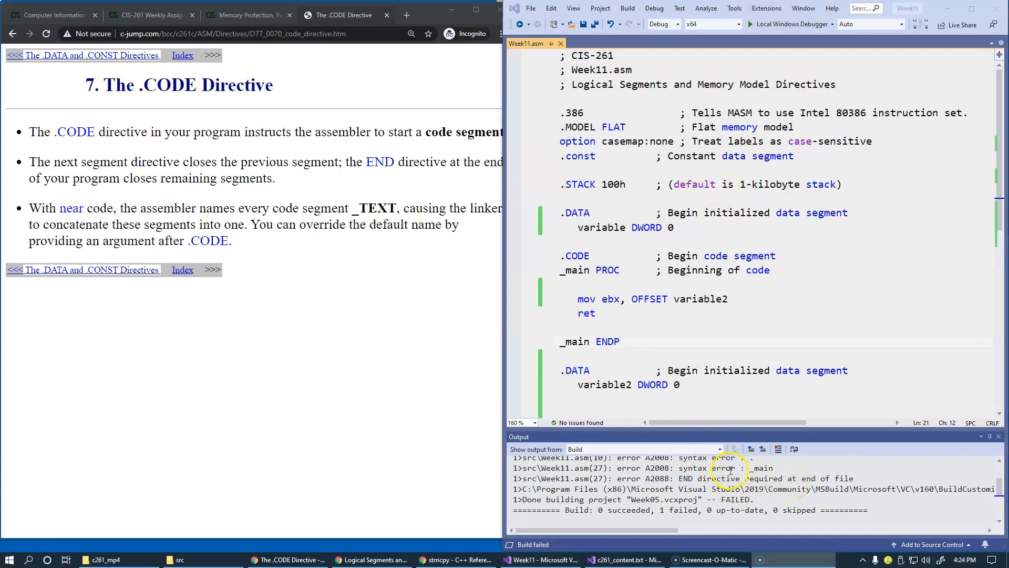
mouse_move(697, 27)
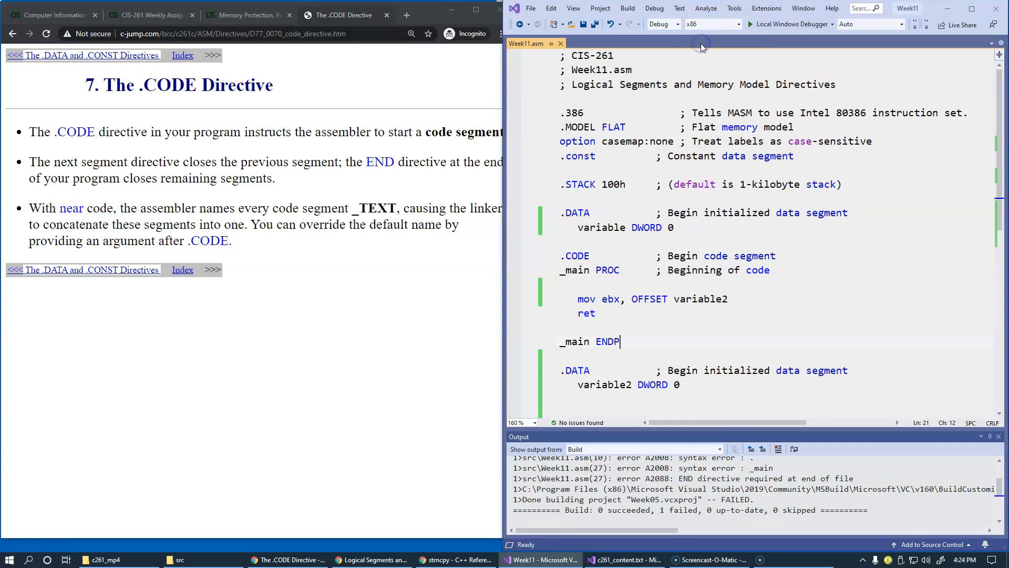
mouse_move(627, 8)
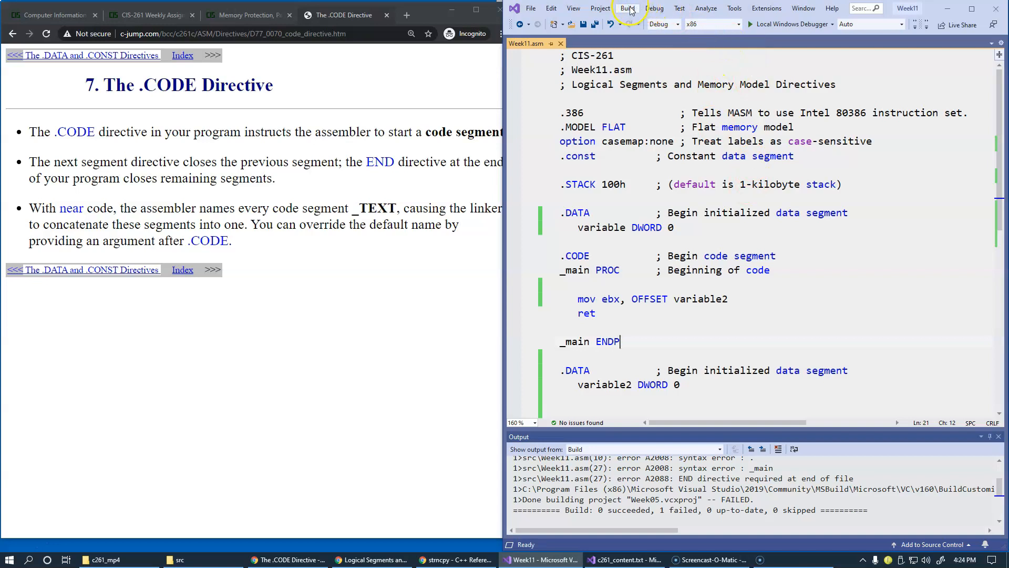
click(627, 8)
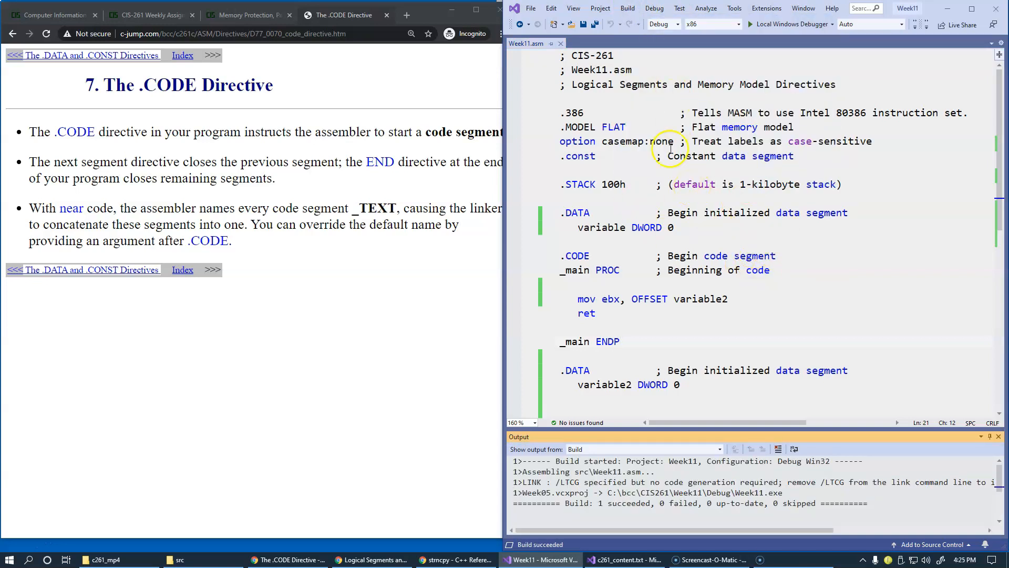
scroll(down, 3)
text(.CODE            ; Begin code segment)
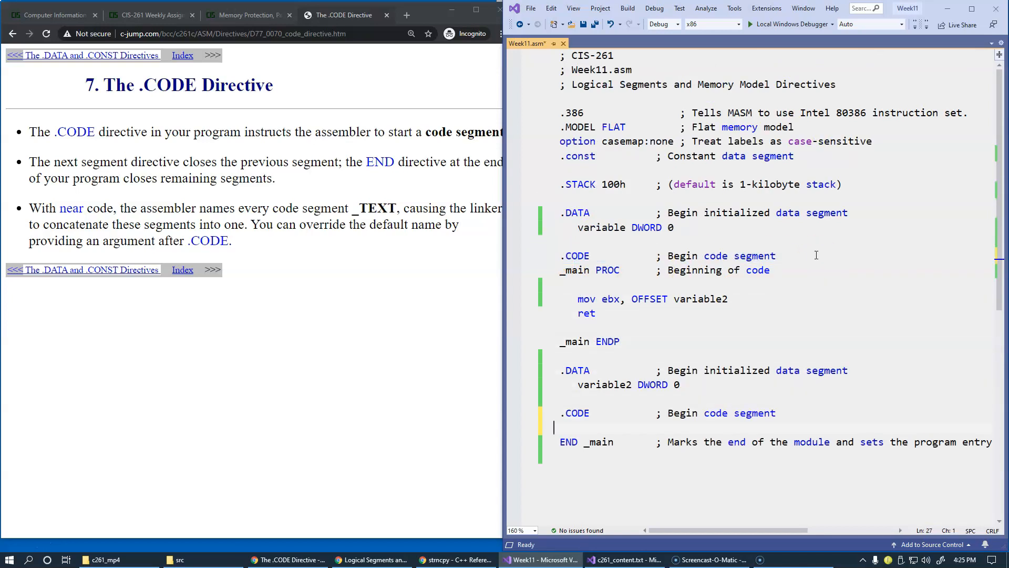
mouse_move(606, 212)
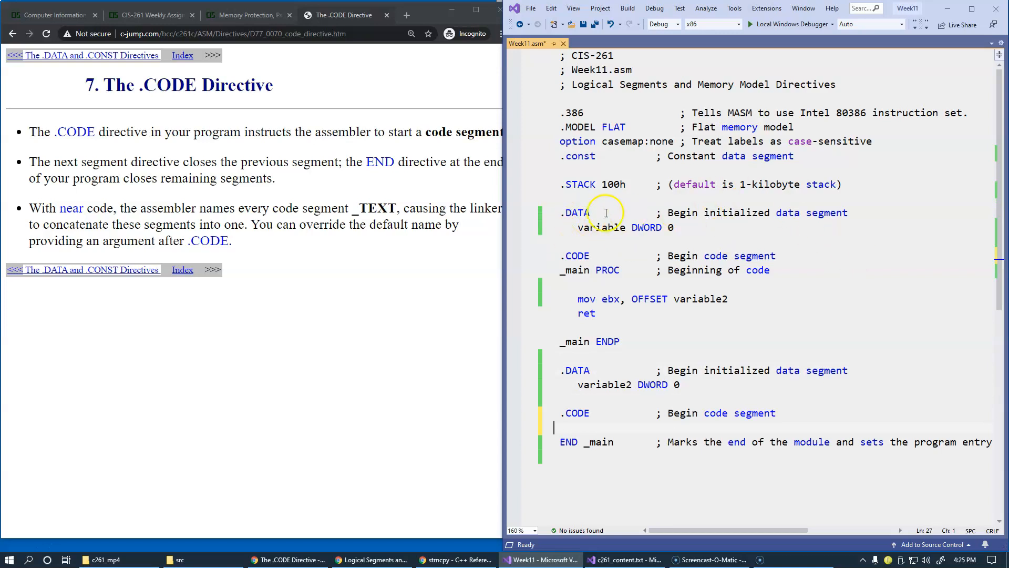
mouse_move(600, 390)
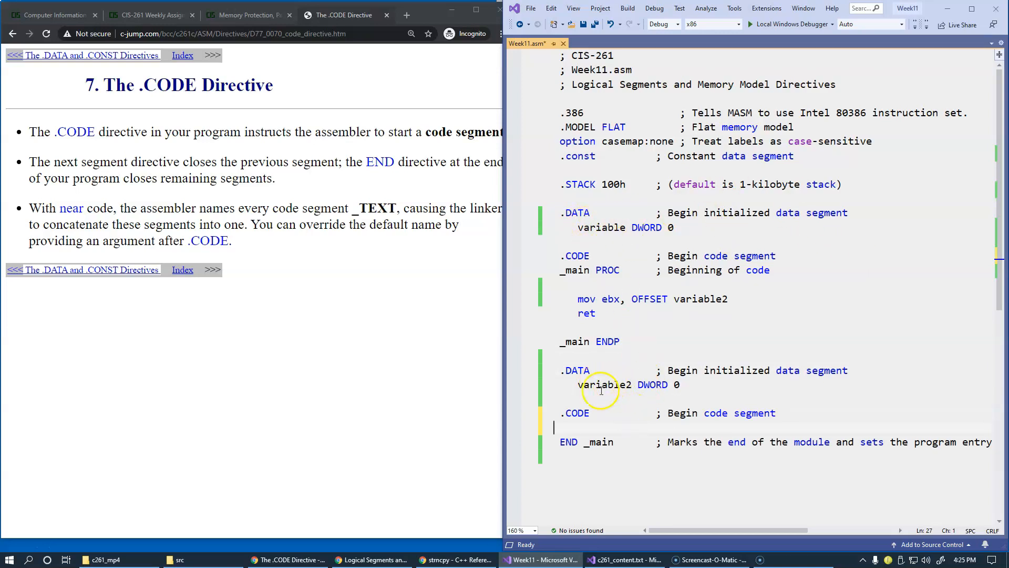
mouse_move(891, 397)
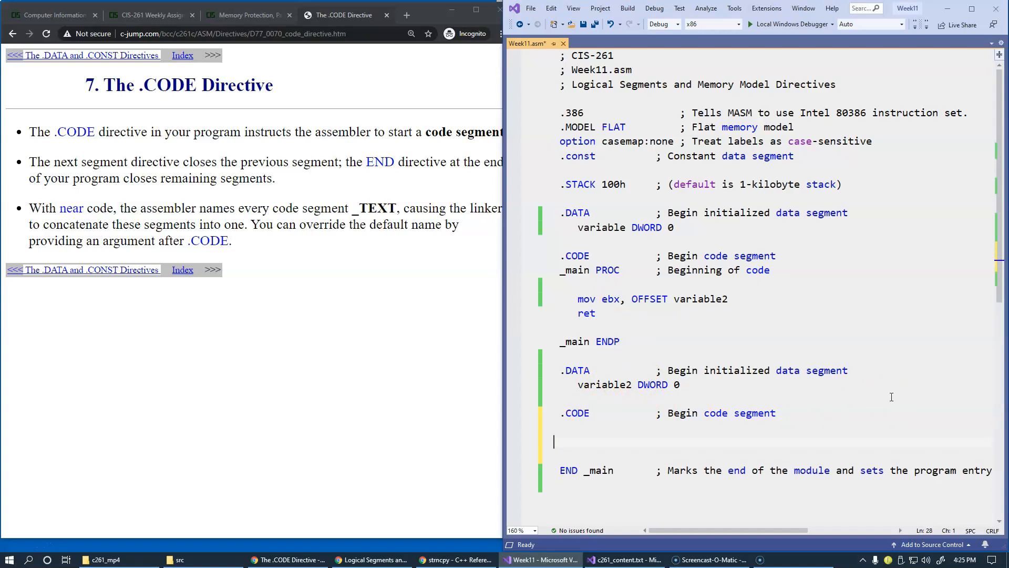
Step: Start a third .CODE segment with 'demo_procedure PROC' below the second .DATA block
text(procud)
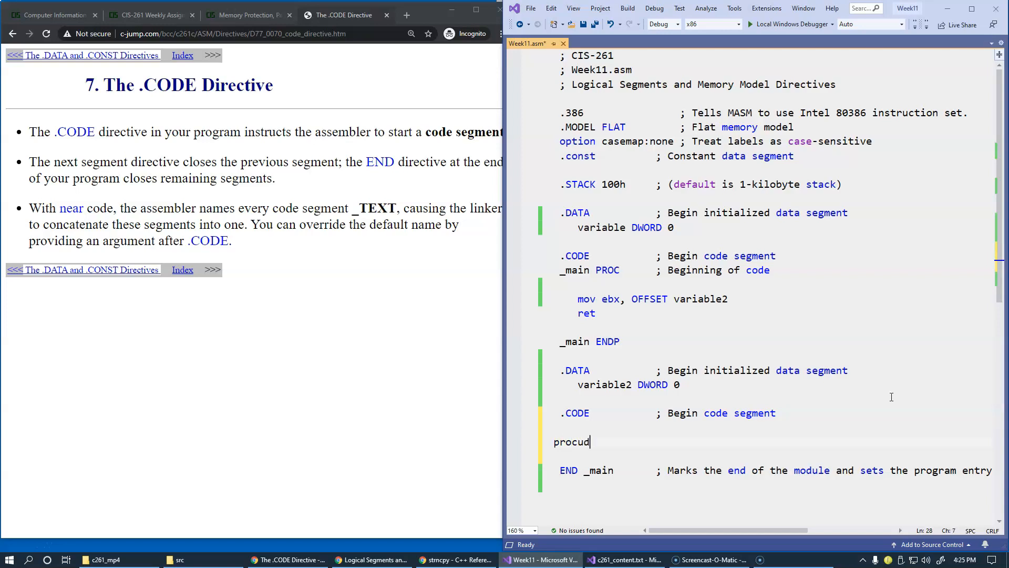
key(BackSpace)
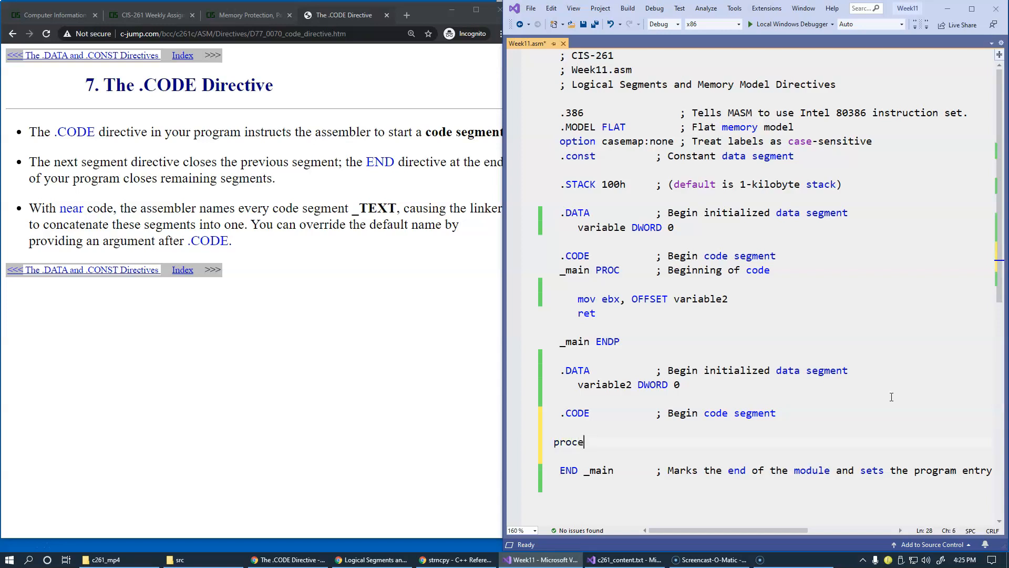
text(dure)
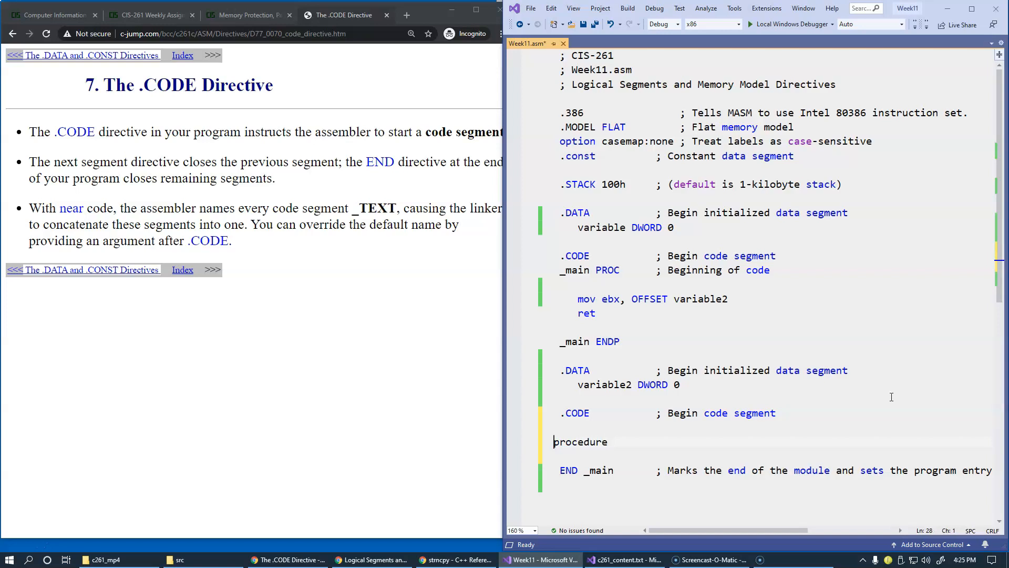
text(demo_)
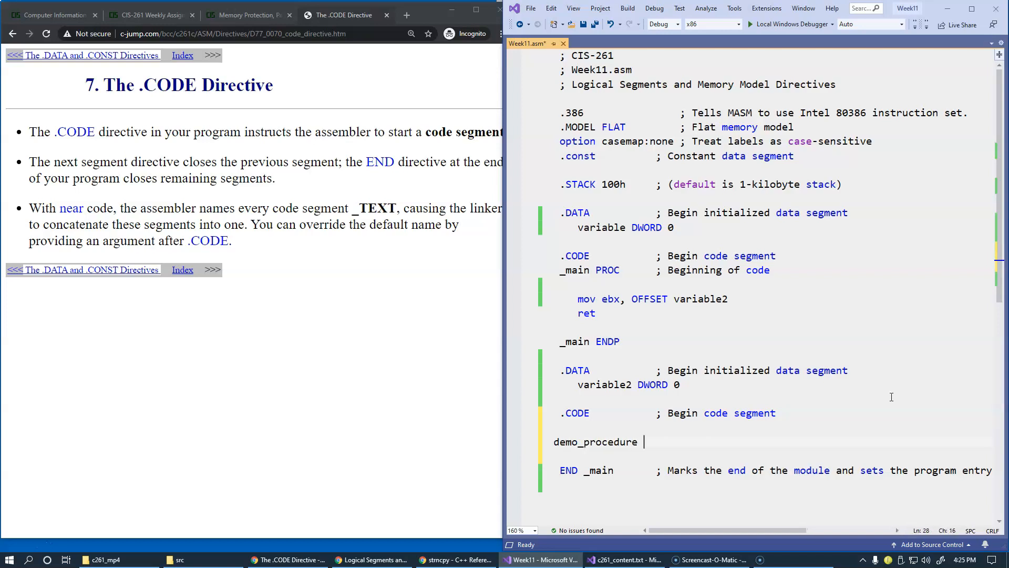
text(PROC)
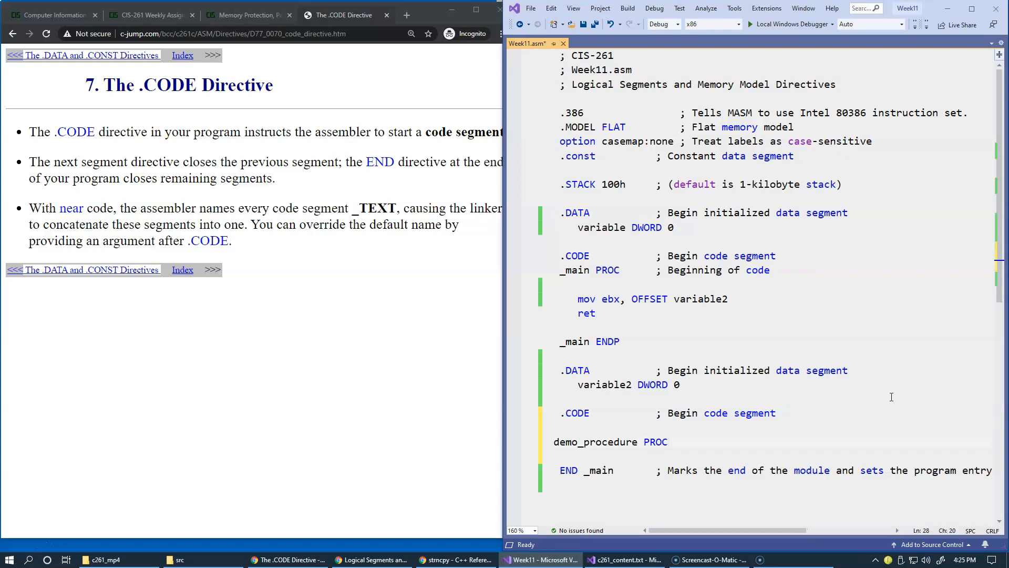
key(Enter)
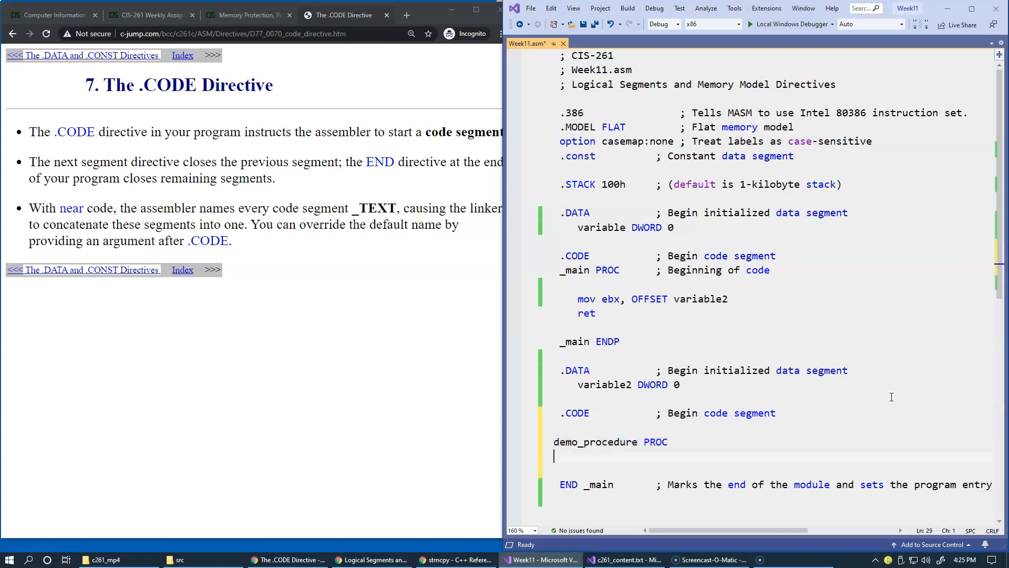
Step: Fill demo_procedure with 'mov ebx, OFFSET variable', 'ret' and 'demo_procedure END'
text(demo_procedure END)
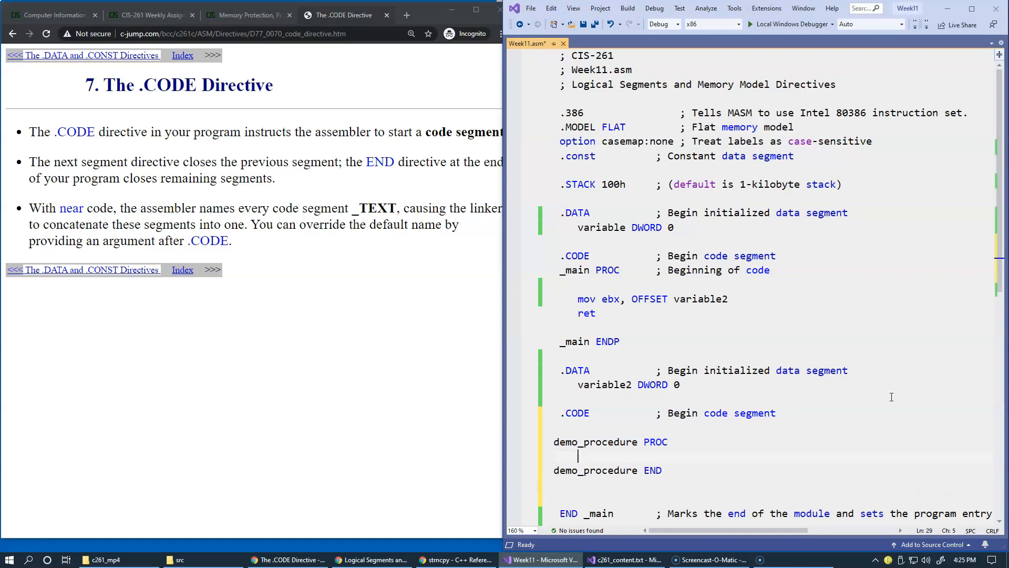
text(ret)
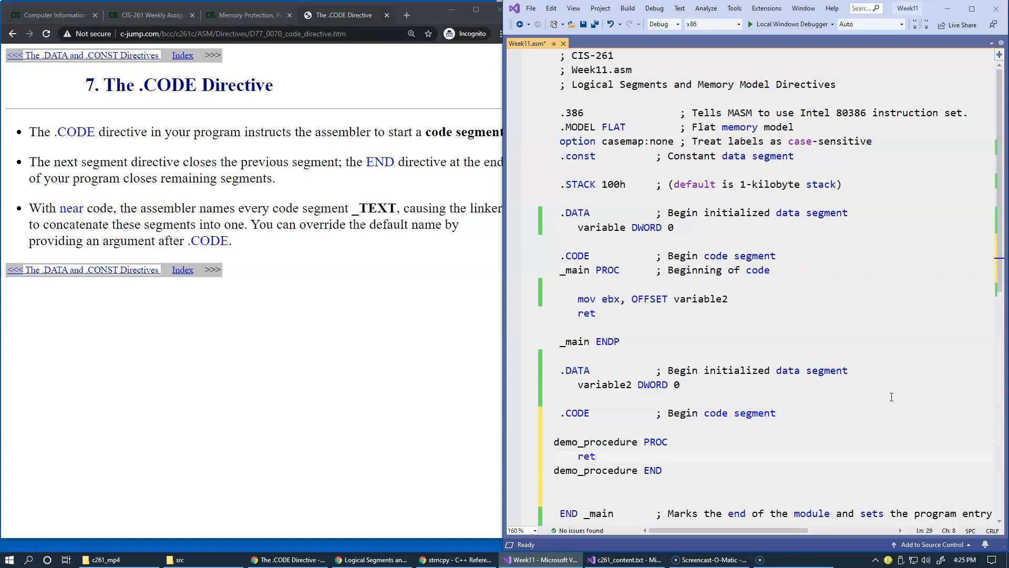
scroll(down, 3)
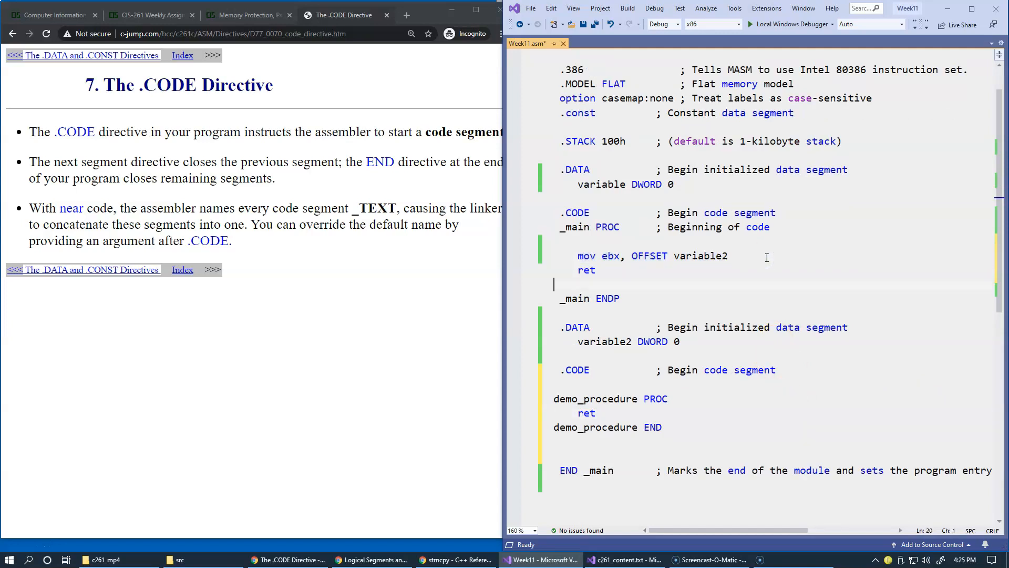
text(mov ebx, OFFSET variable2)
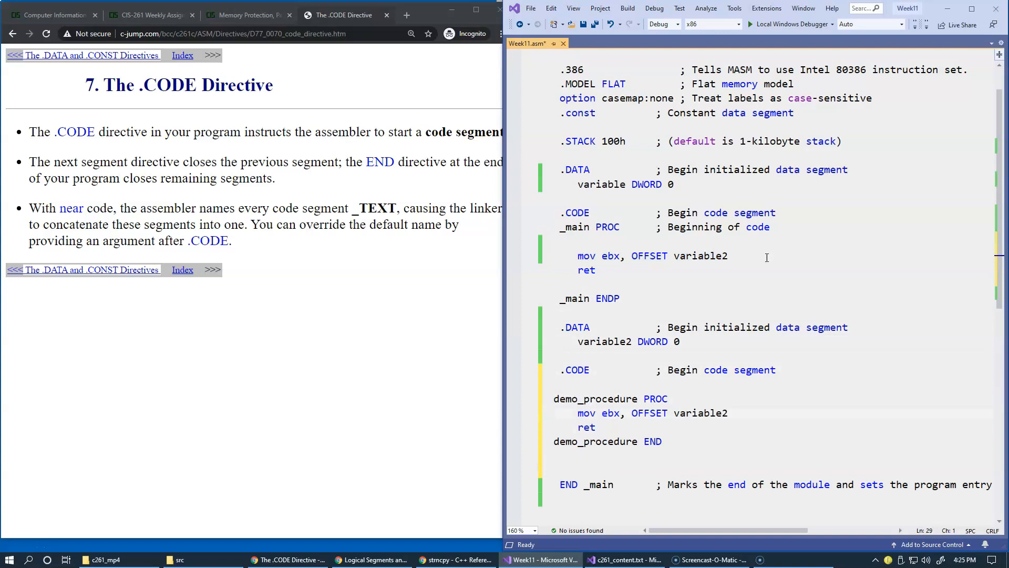
double_click(601, 184)
text(co)
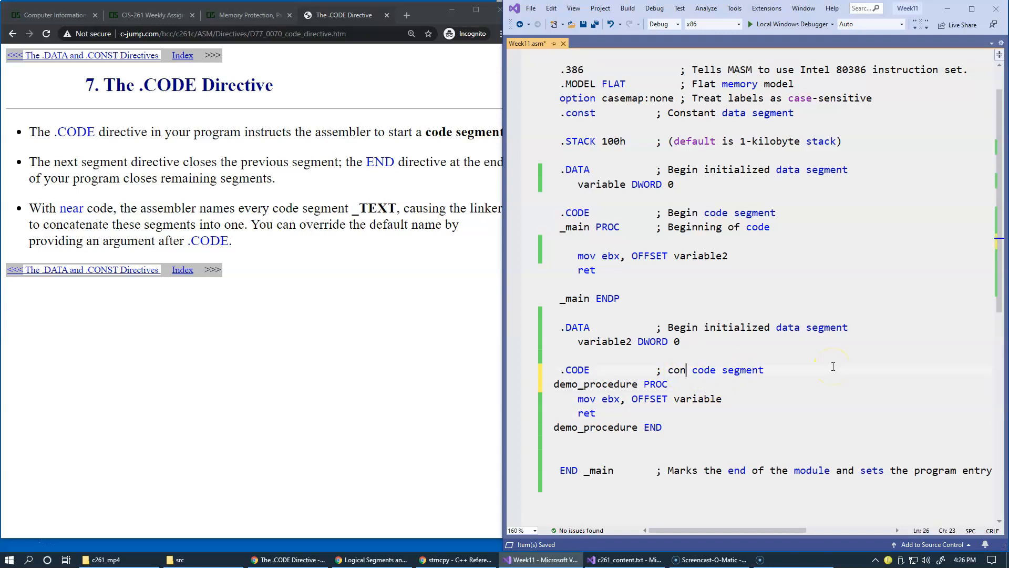
Step: Change 'Begin' to 'continue' in the second .DATA segment's comment
text(tinue)
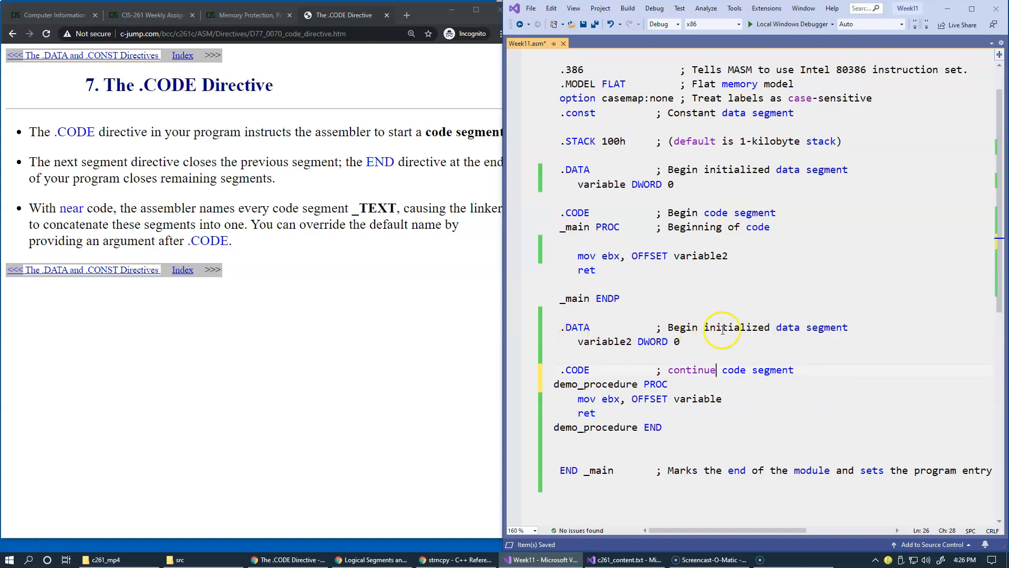
drag(667, 327, 770, 327)
text(continue)
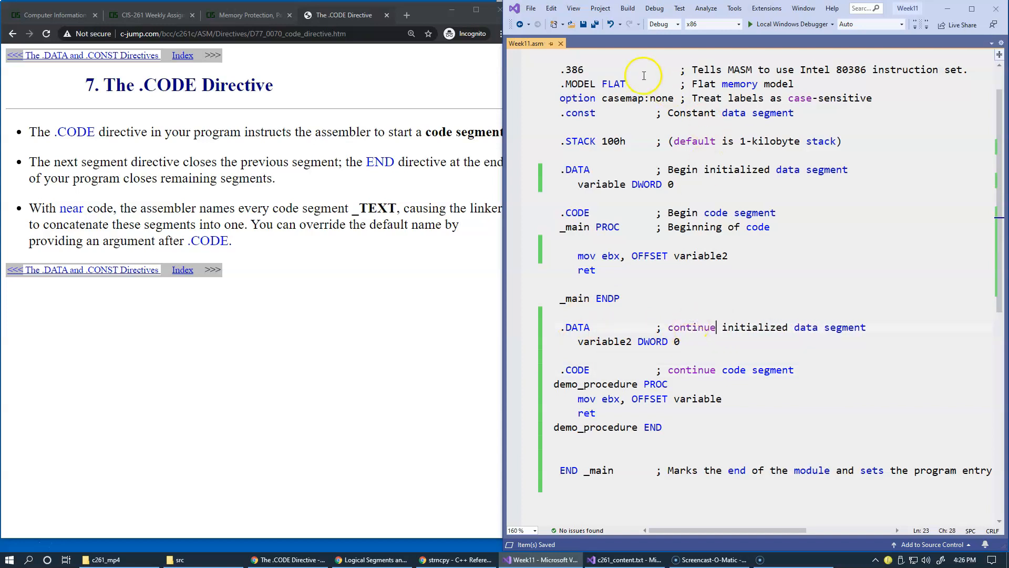
Step: Build Week11 and jump to the syntax error at demo_procedure END
click(626, 9)
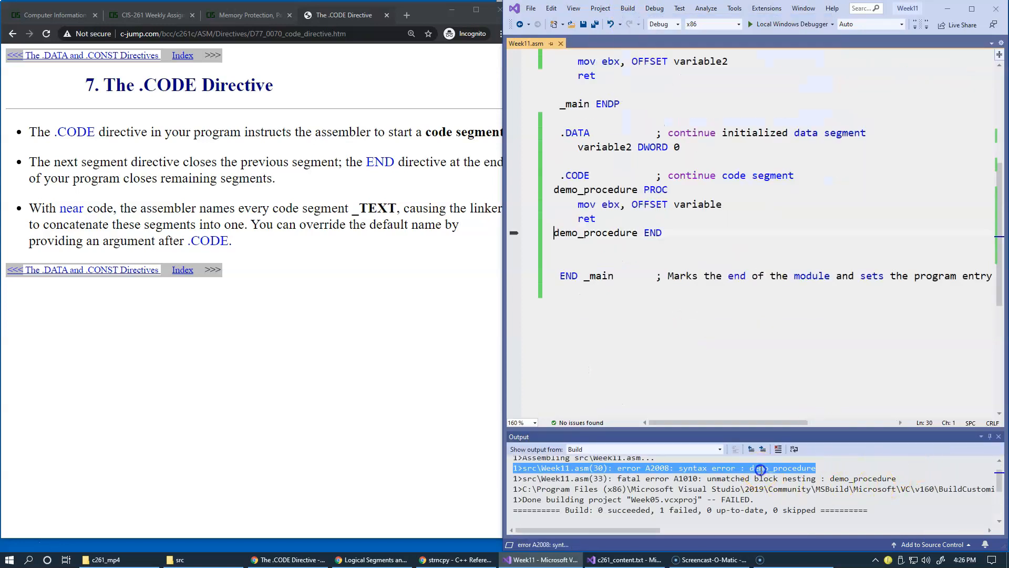
mouse_move(740, 376)
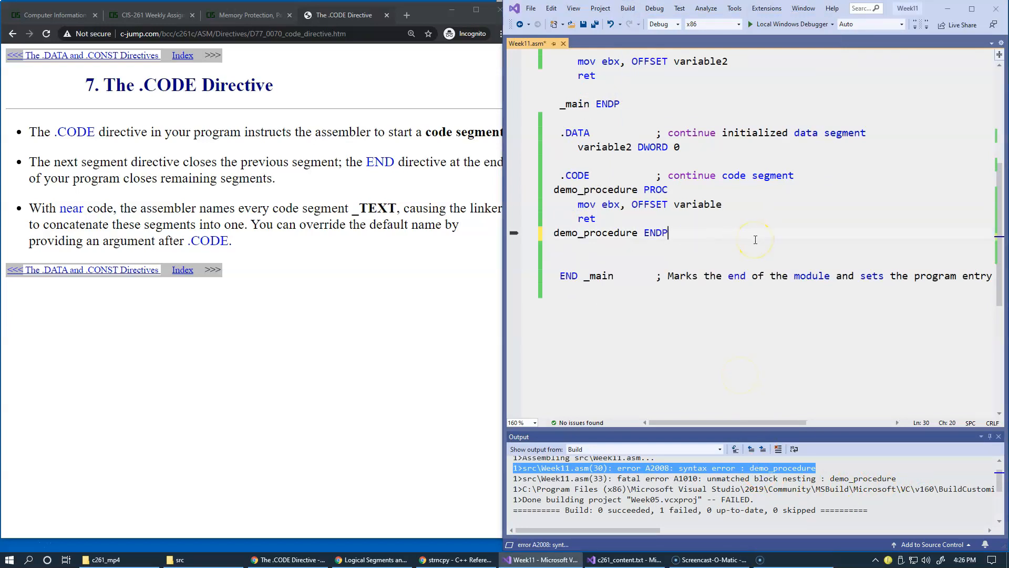
mouse_move(722, 273)
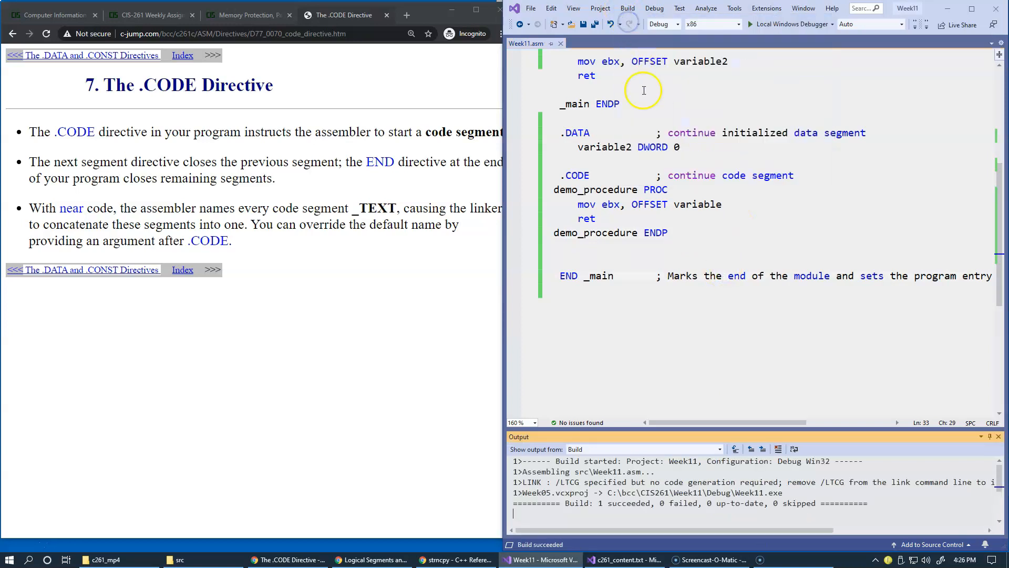
mouse_move(670, 316)
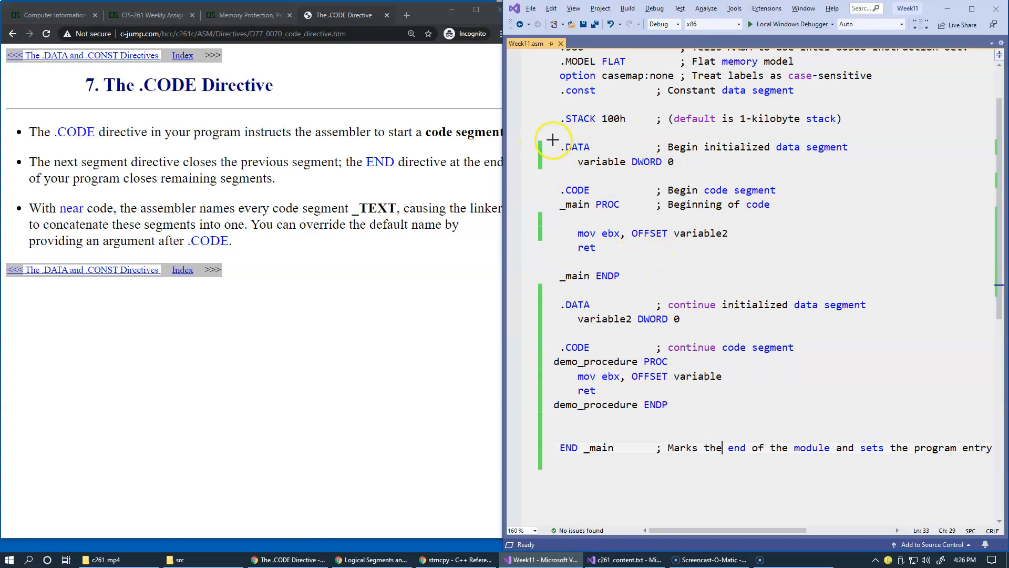
Step: Outline the first .DATA block in red and link it to the second data block
drag(550, 140, 806, 175)
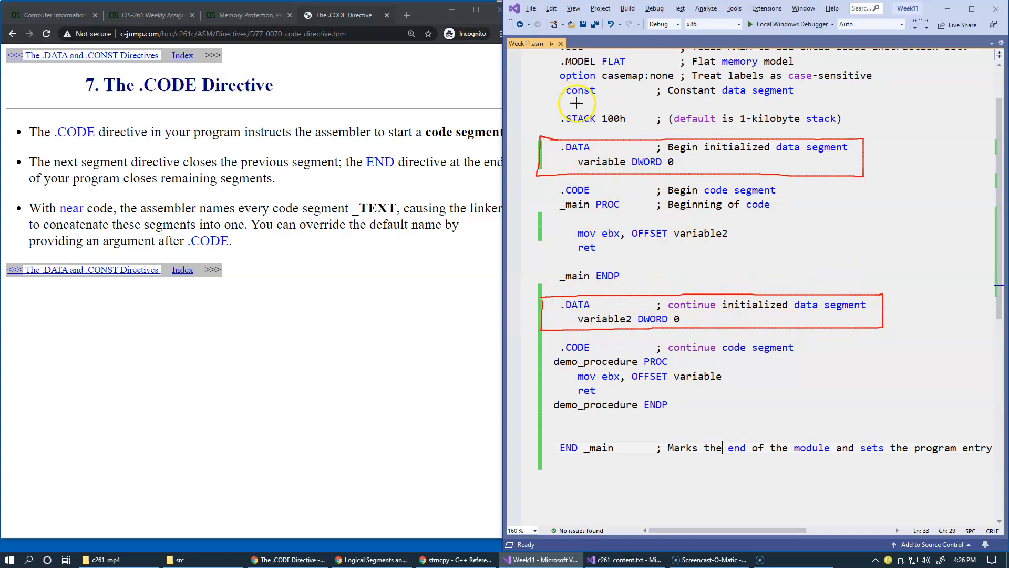
mouse_move(874, 183)
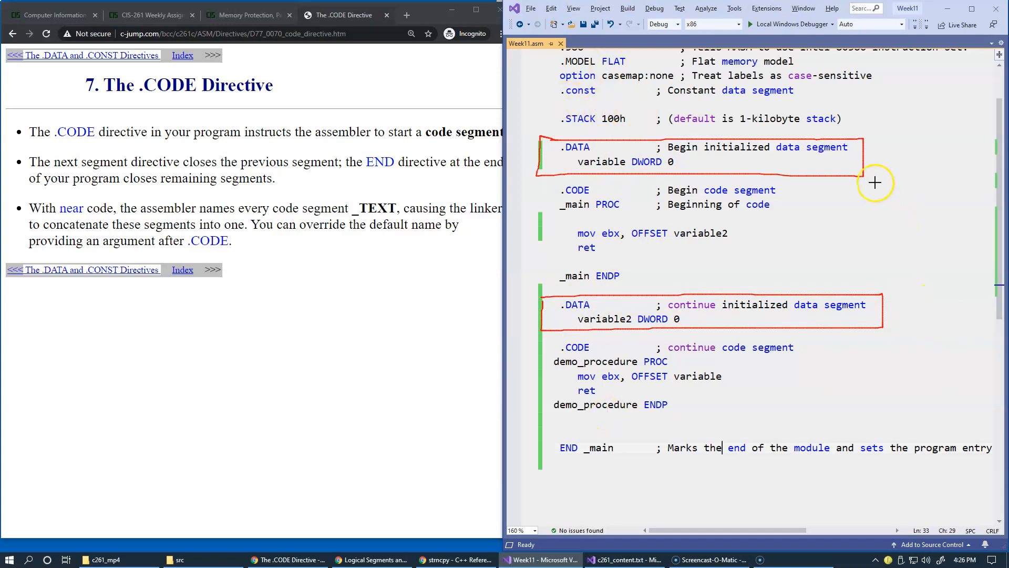
drag(875, 160, 921, 308)
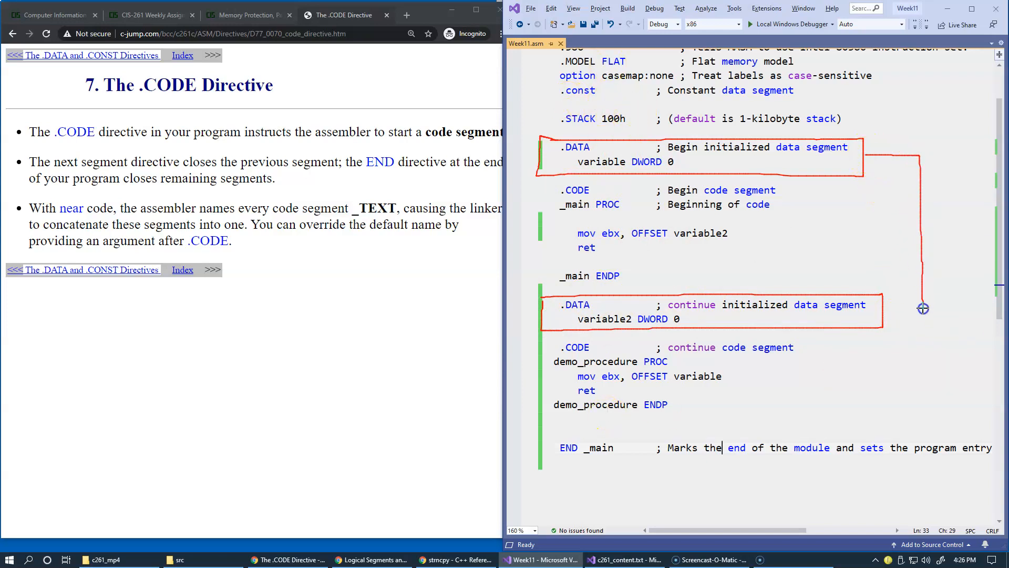
mouse_move(807, 164)
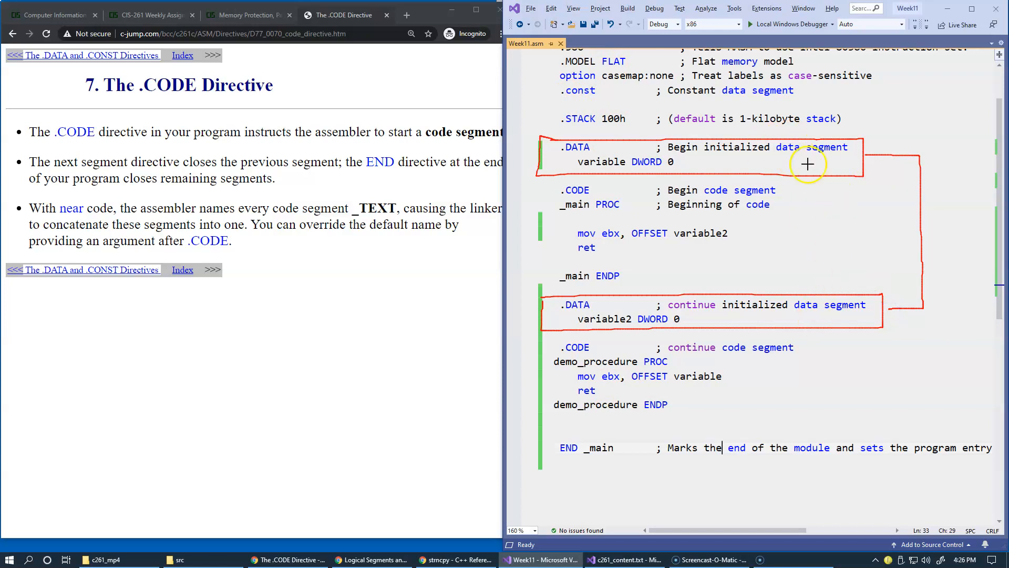
mouse_move(777, 318)
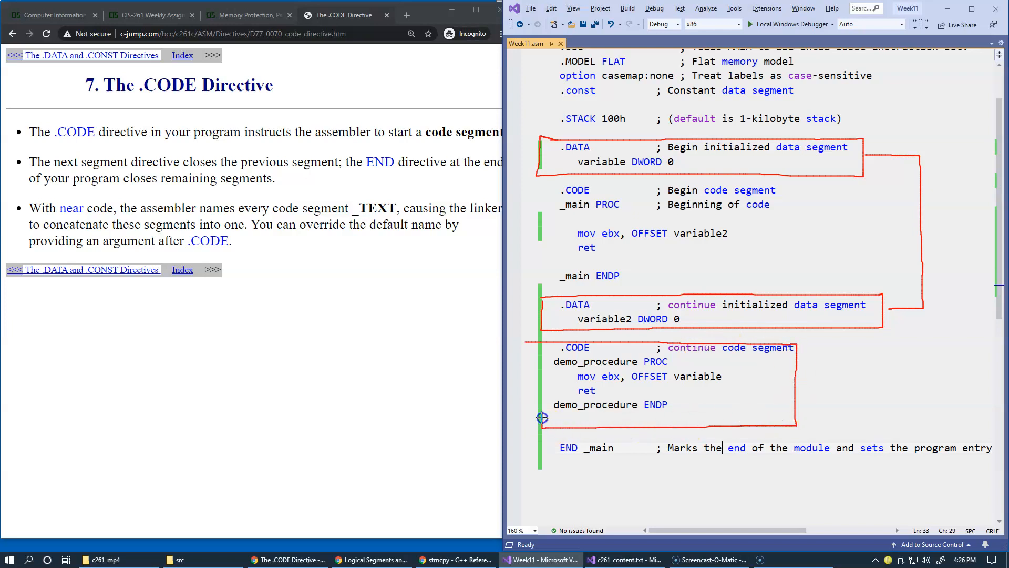
mouse_move(753, 177)
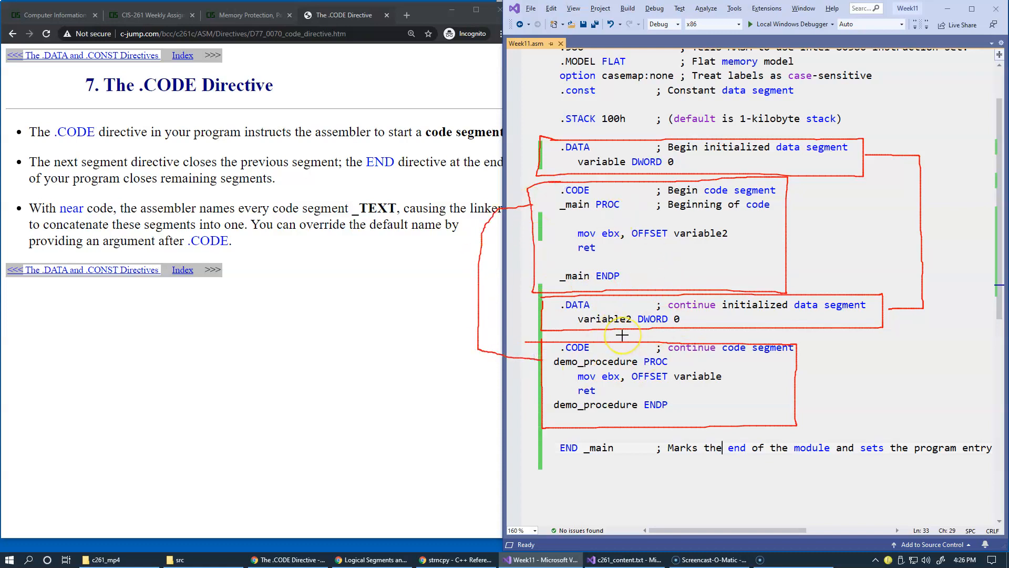
mouse_move(639, 237)
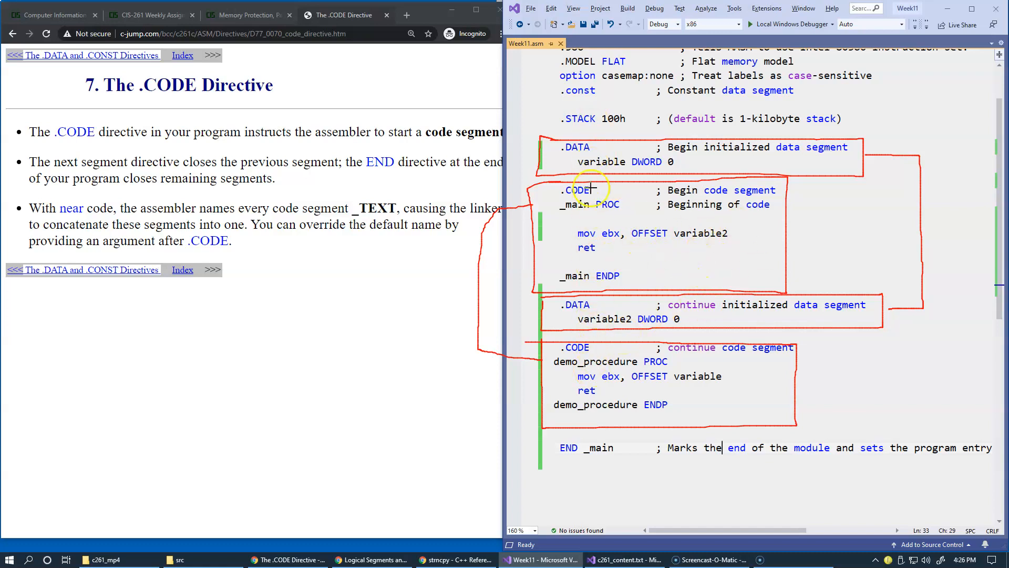
mouse_move(605, 353)
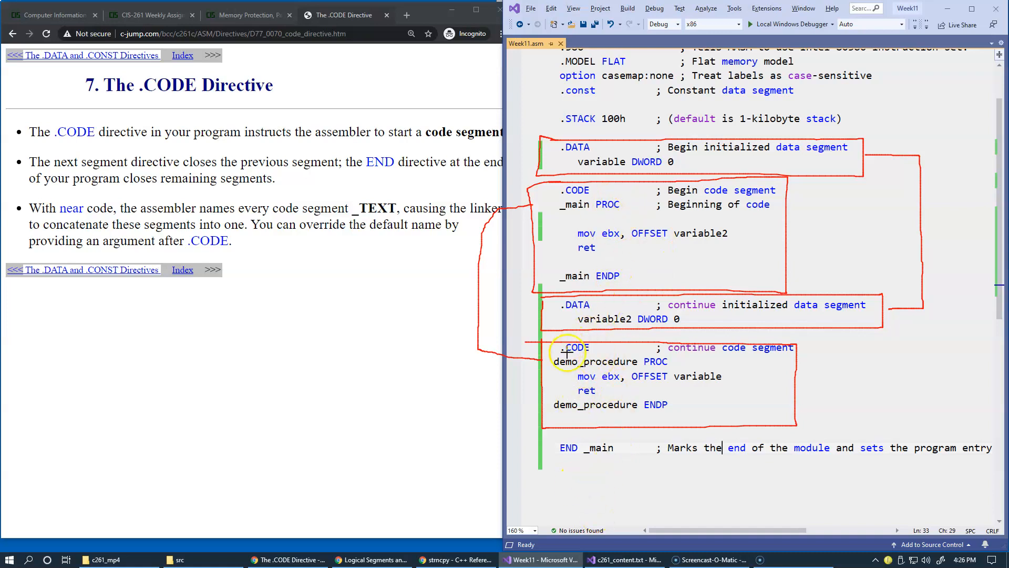
mouse_move(570, 468)
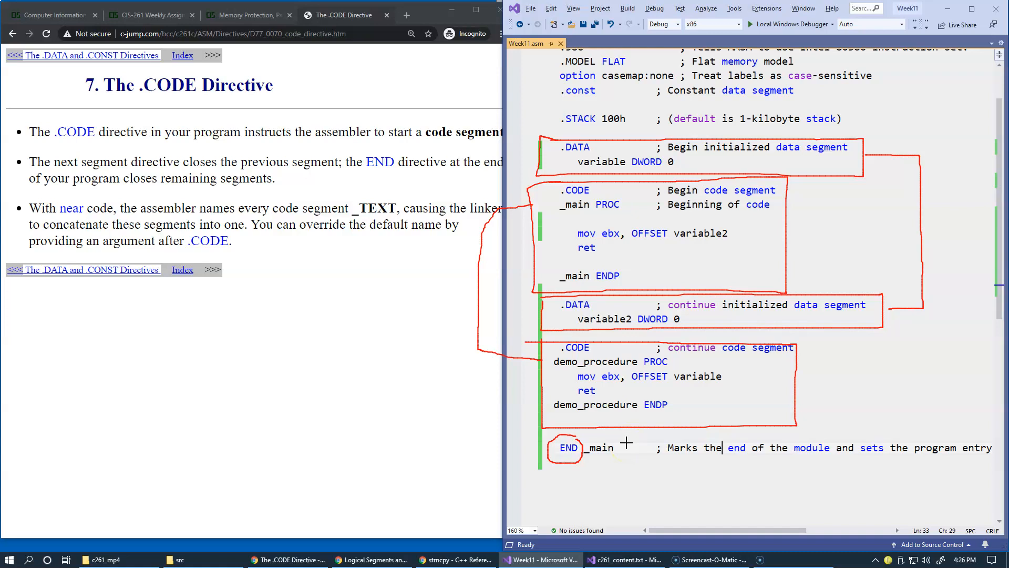
mouse_move(601, 171)
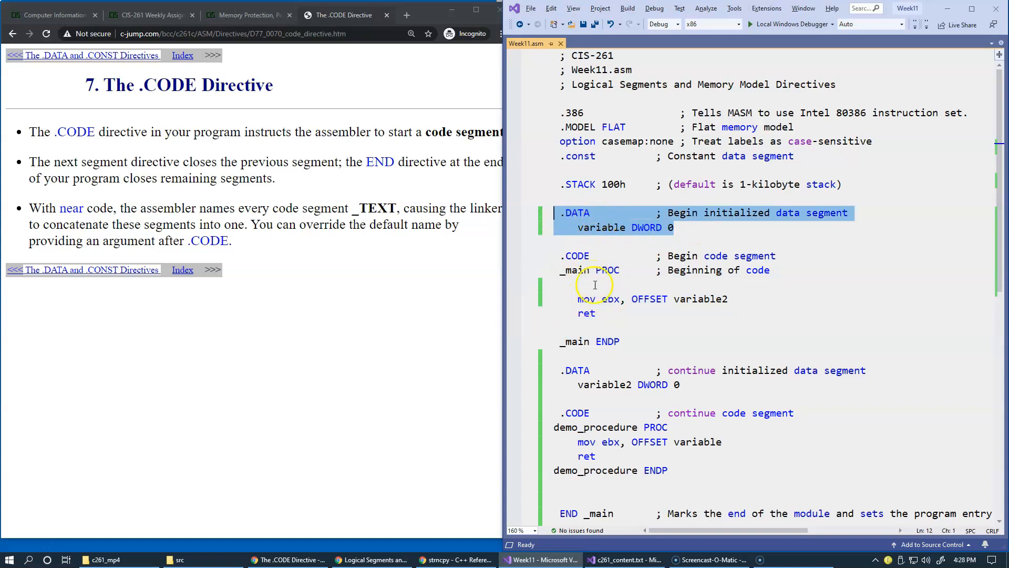
mouse_move(605, 244)
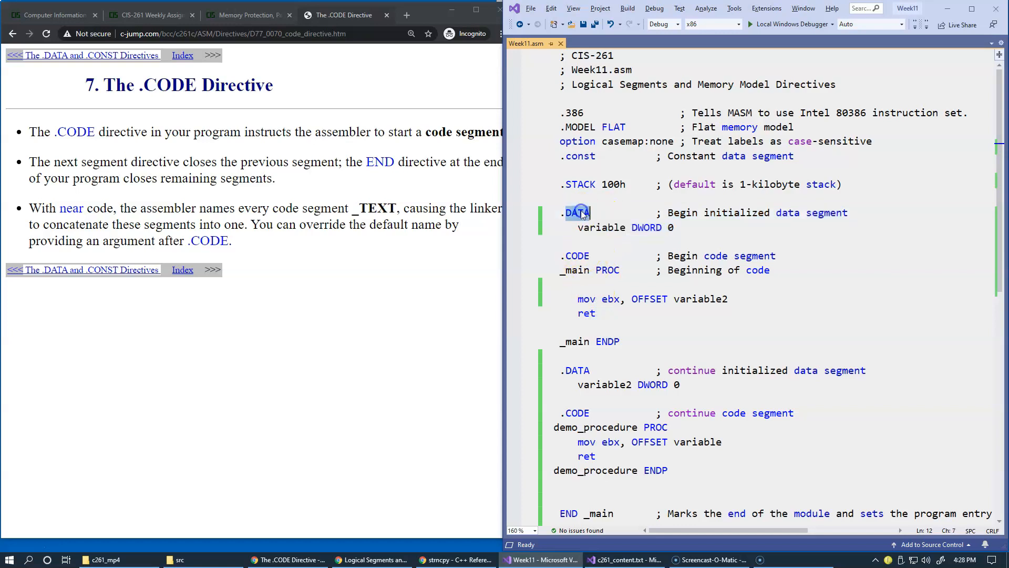
Step: Point out the first .DATA and second .CODE directives in the unmarked source
double_click(577, 370)
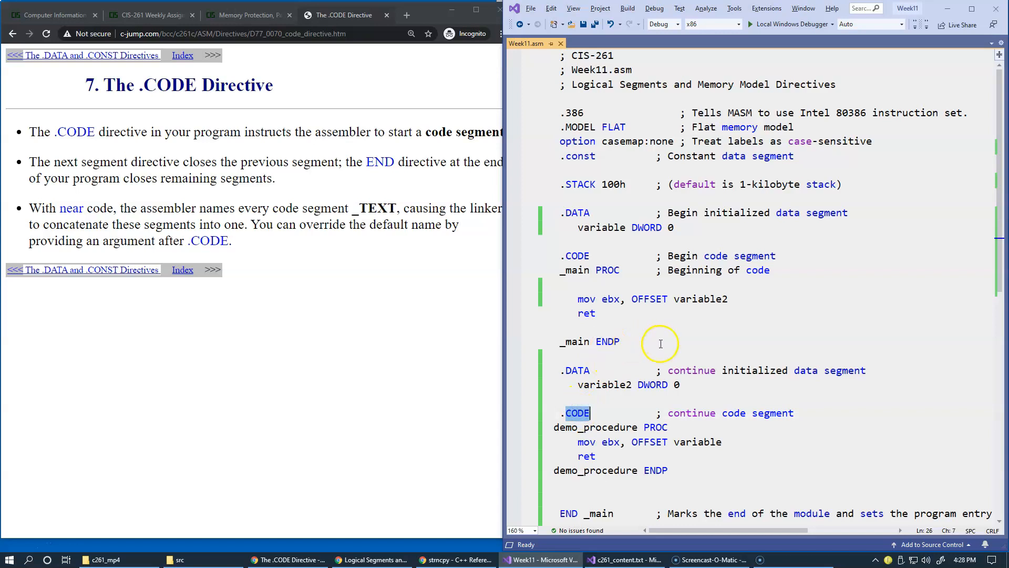
click(660, 342)
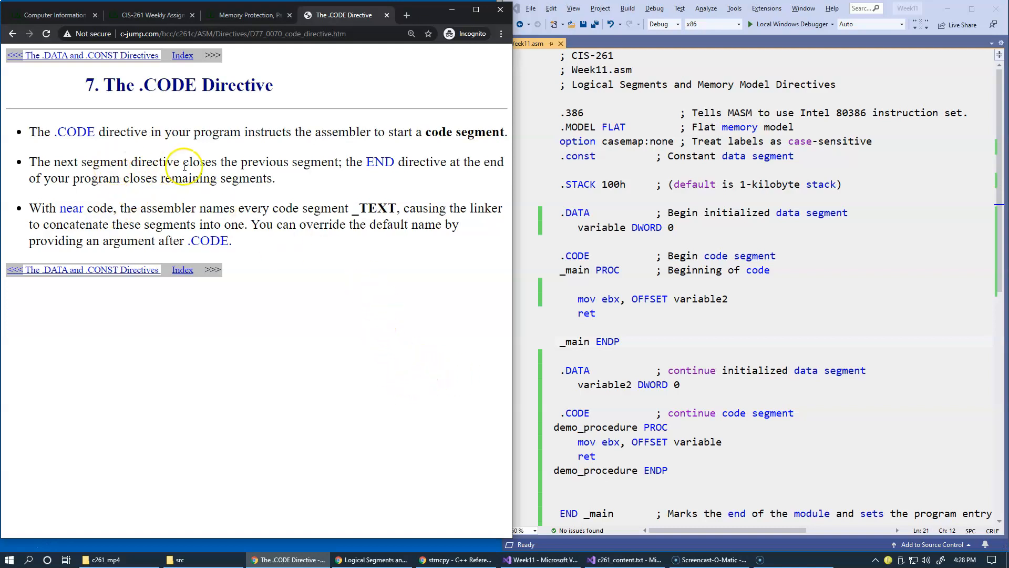
mouse_move(339, 177)
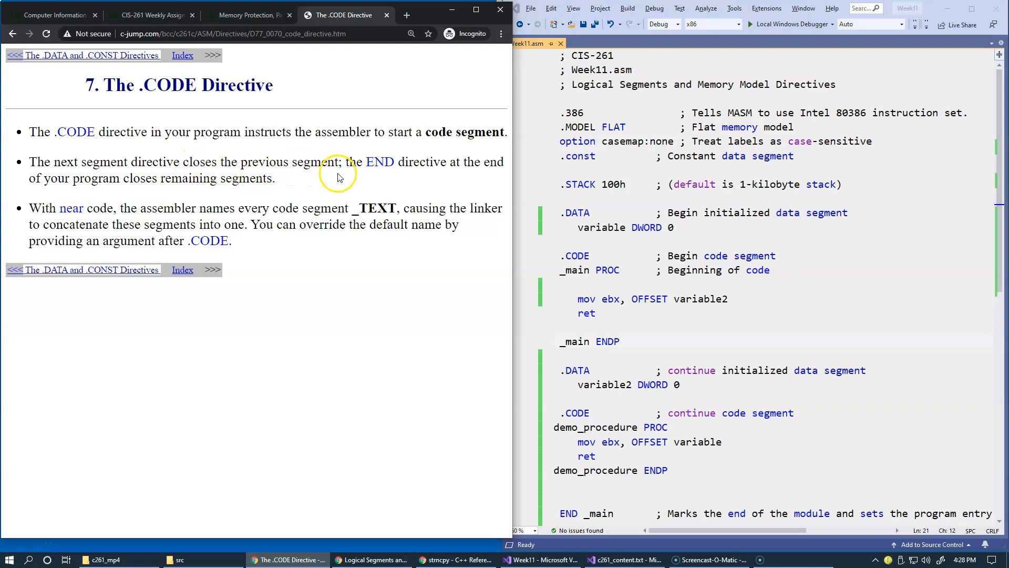
mouse_move(323, 288)
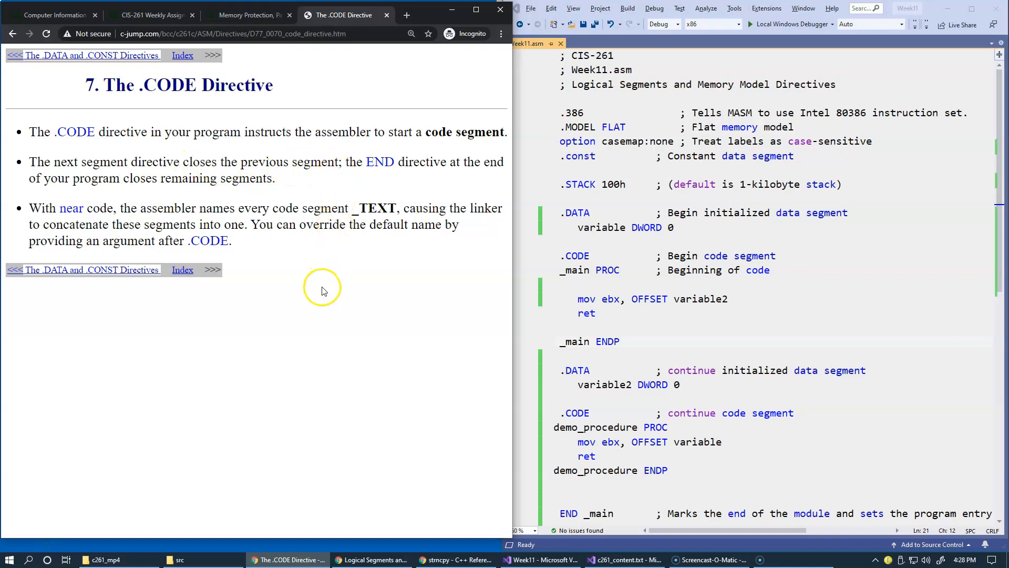
mouse_move(659, 335)
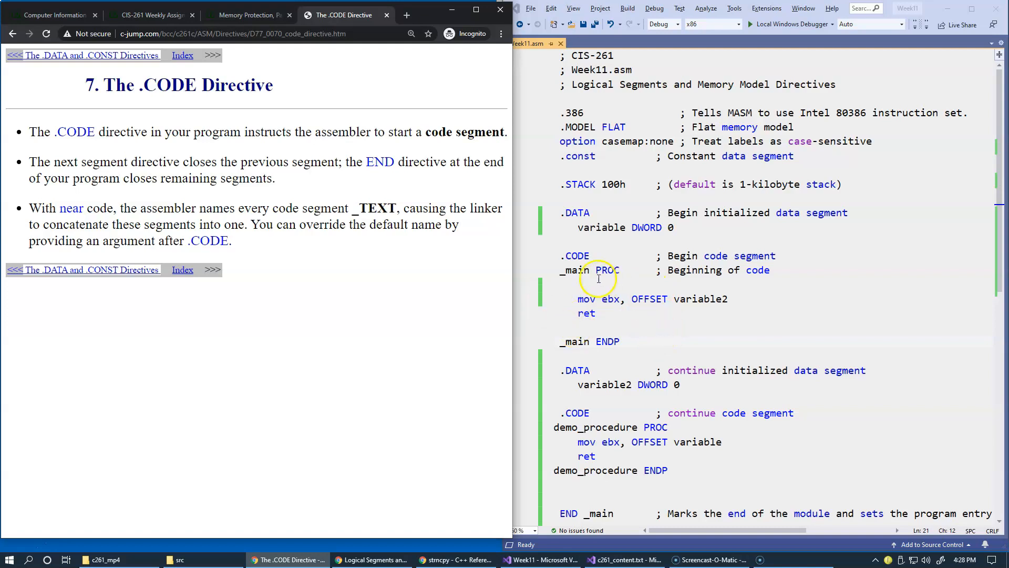
double_click(578, 255)
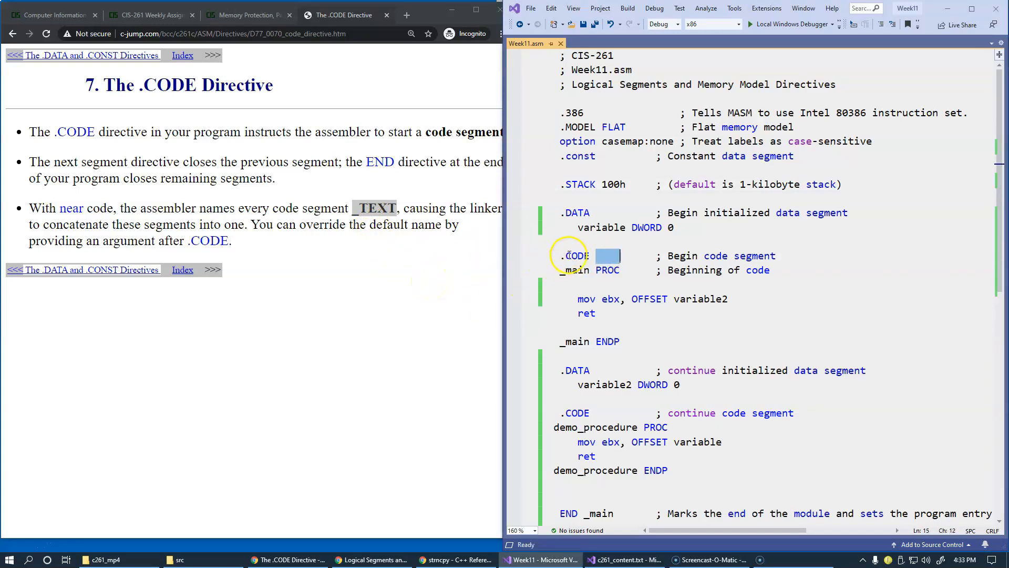
mouse_move(605, 253)
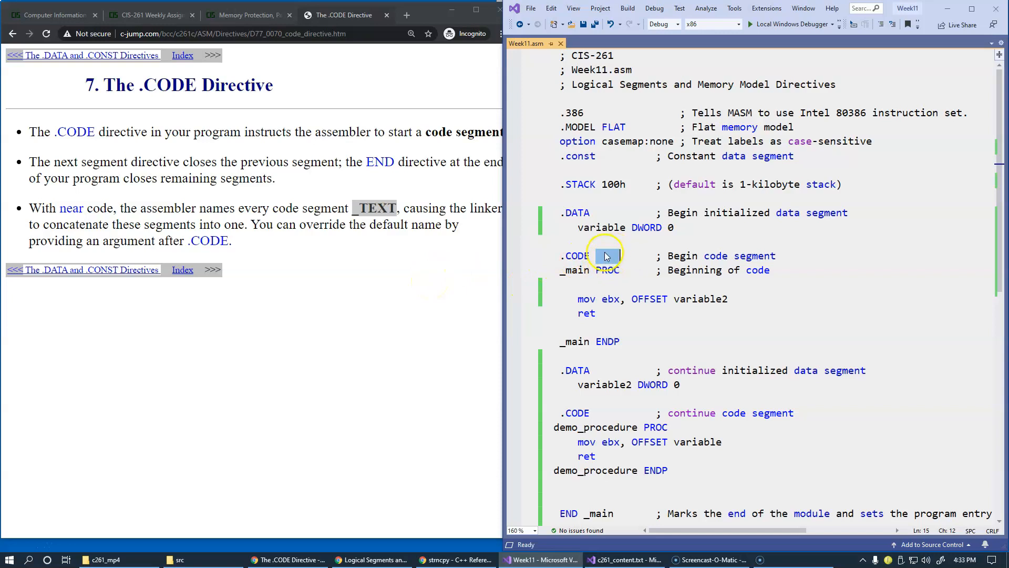
double_click(614, 127)
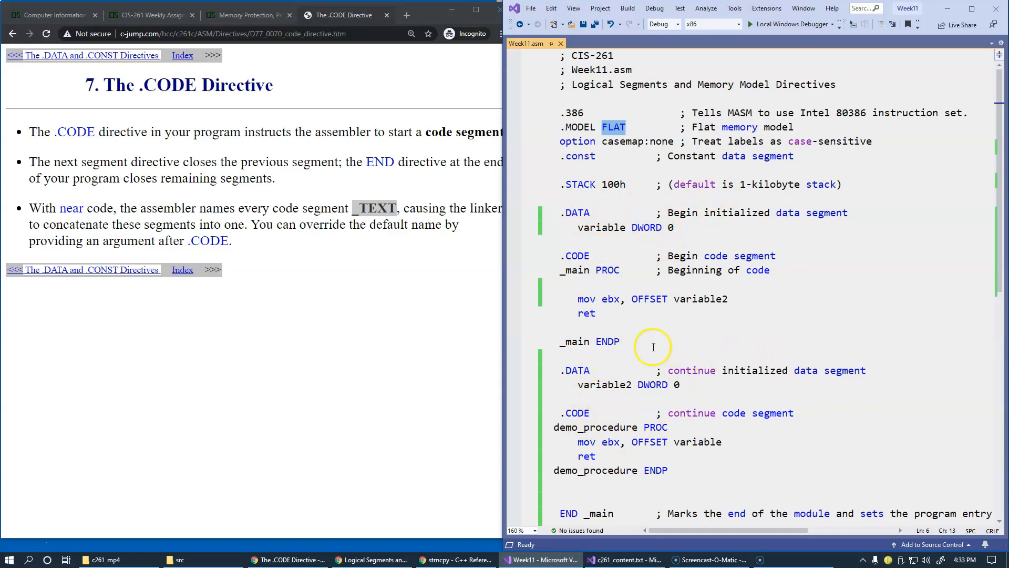
mouse_move(750, 336)
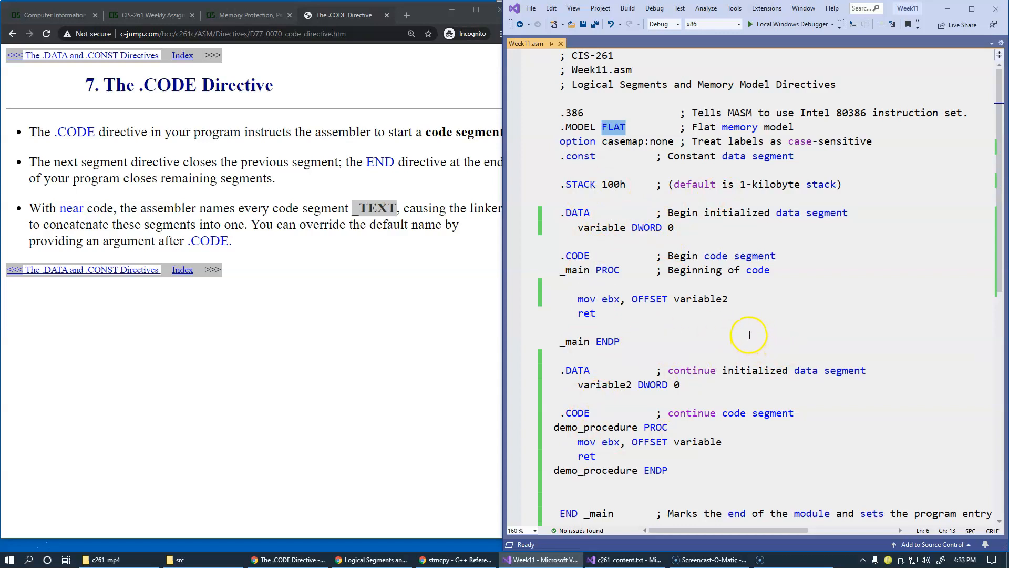